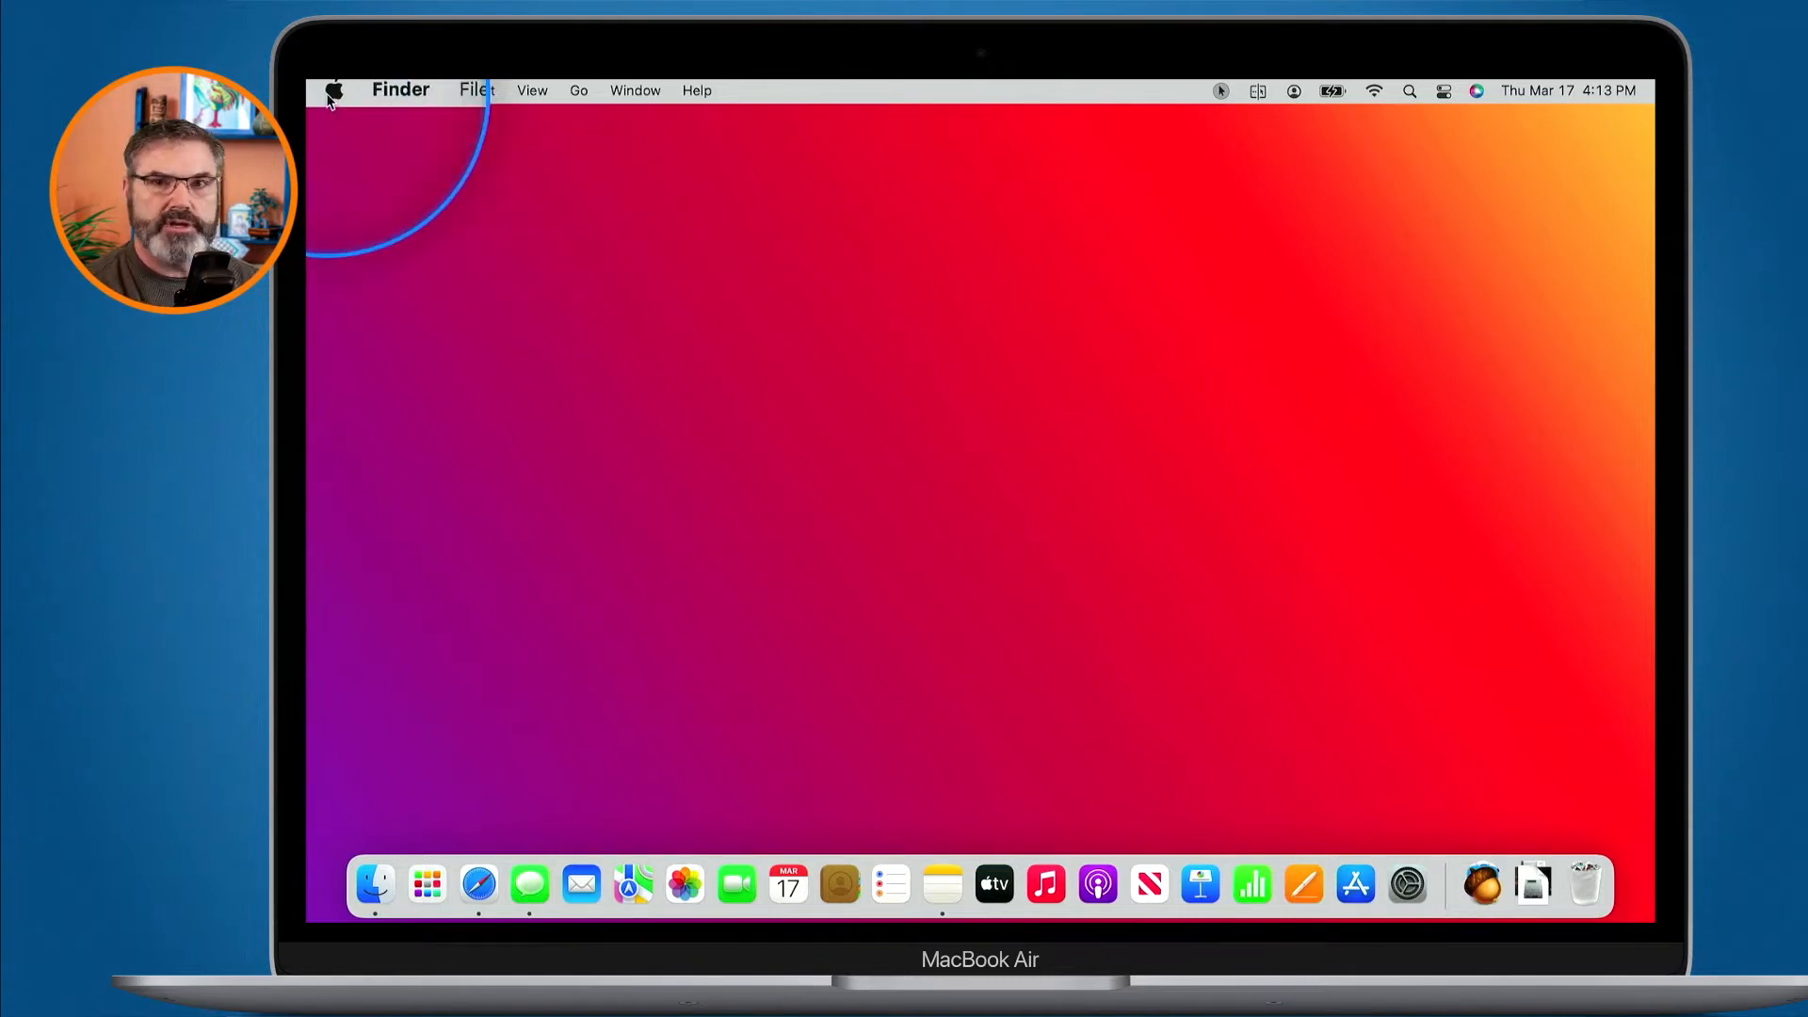
# Step: Launch System Preferences from the Apple menu and go to the Passwords pane
pyautogui.click(336, 89)
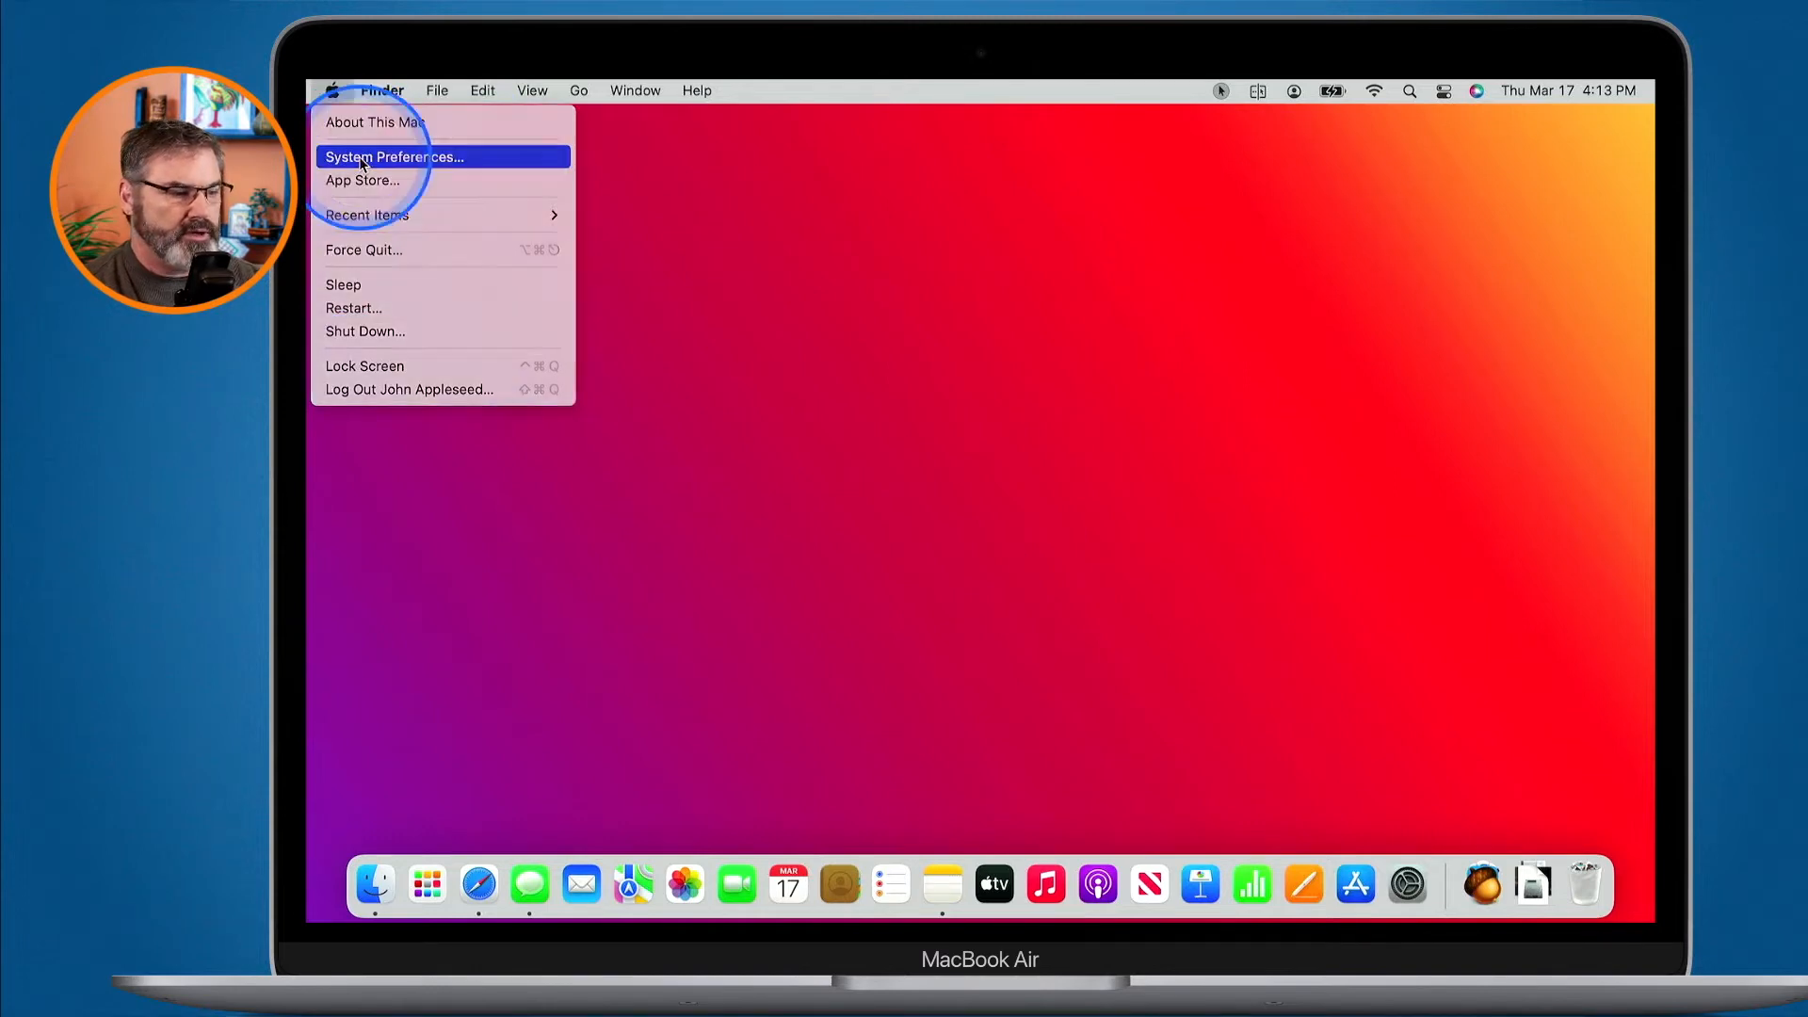
pyautogui.click(393, 156)
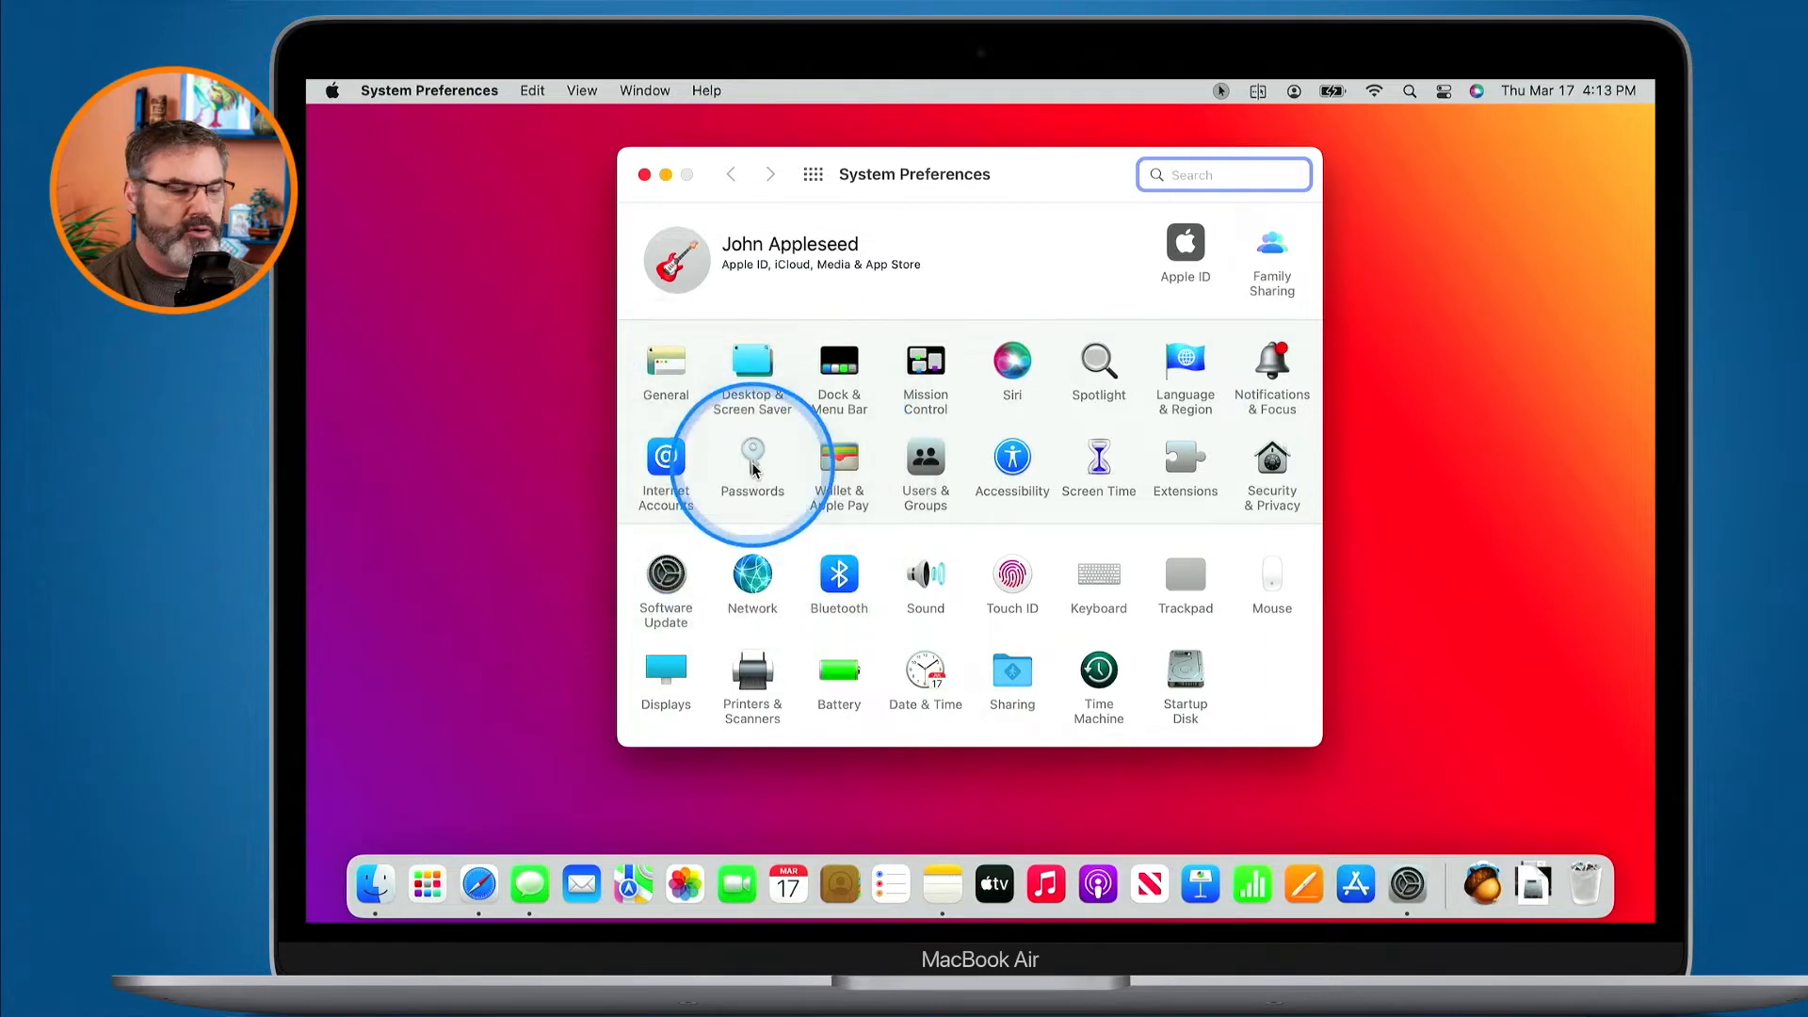
pyautogui.click(752, 455)
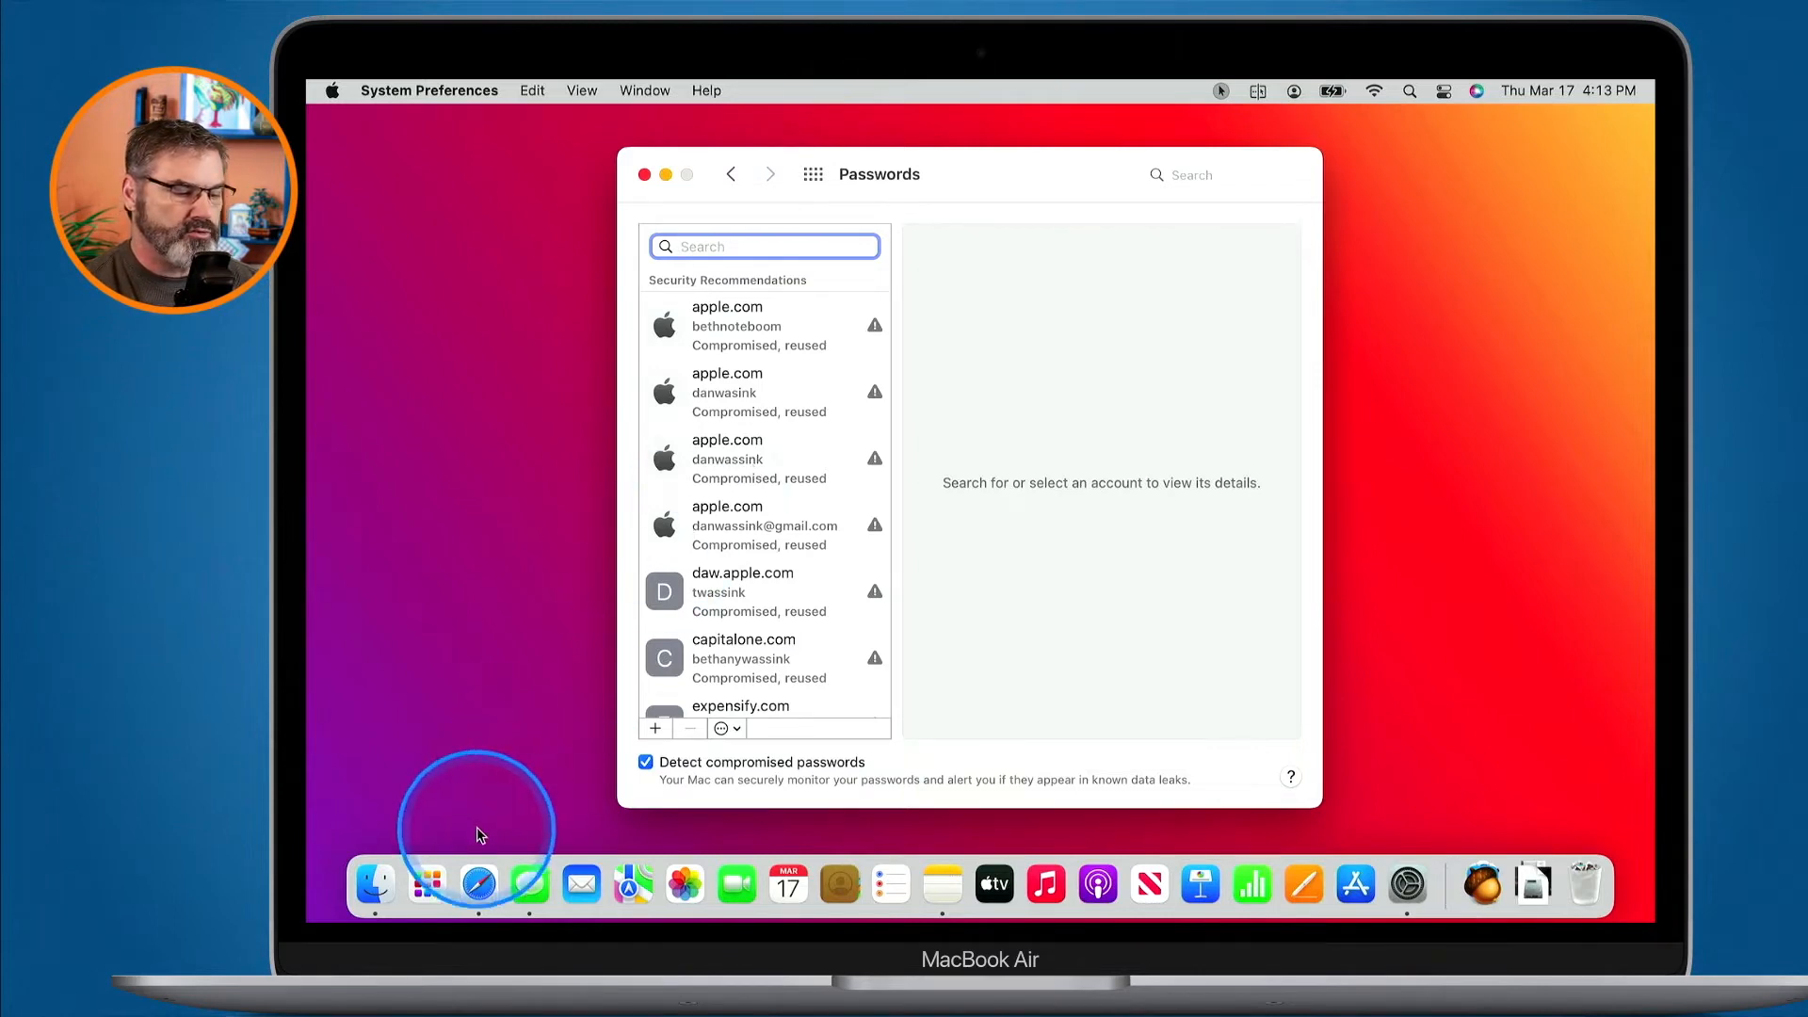
pyautogui.moveTo(479, 884)
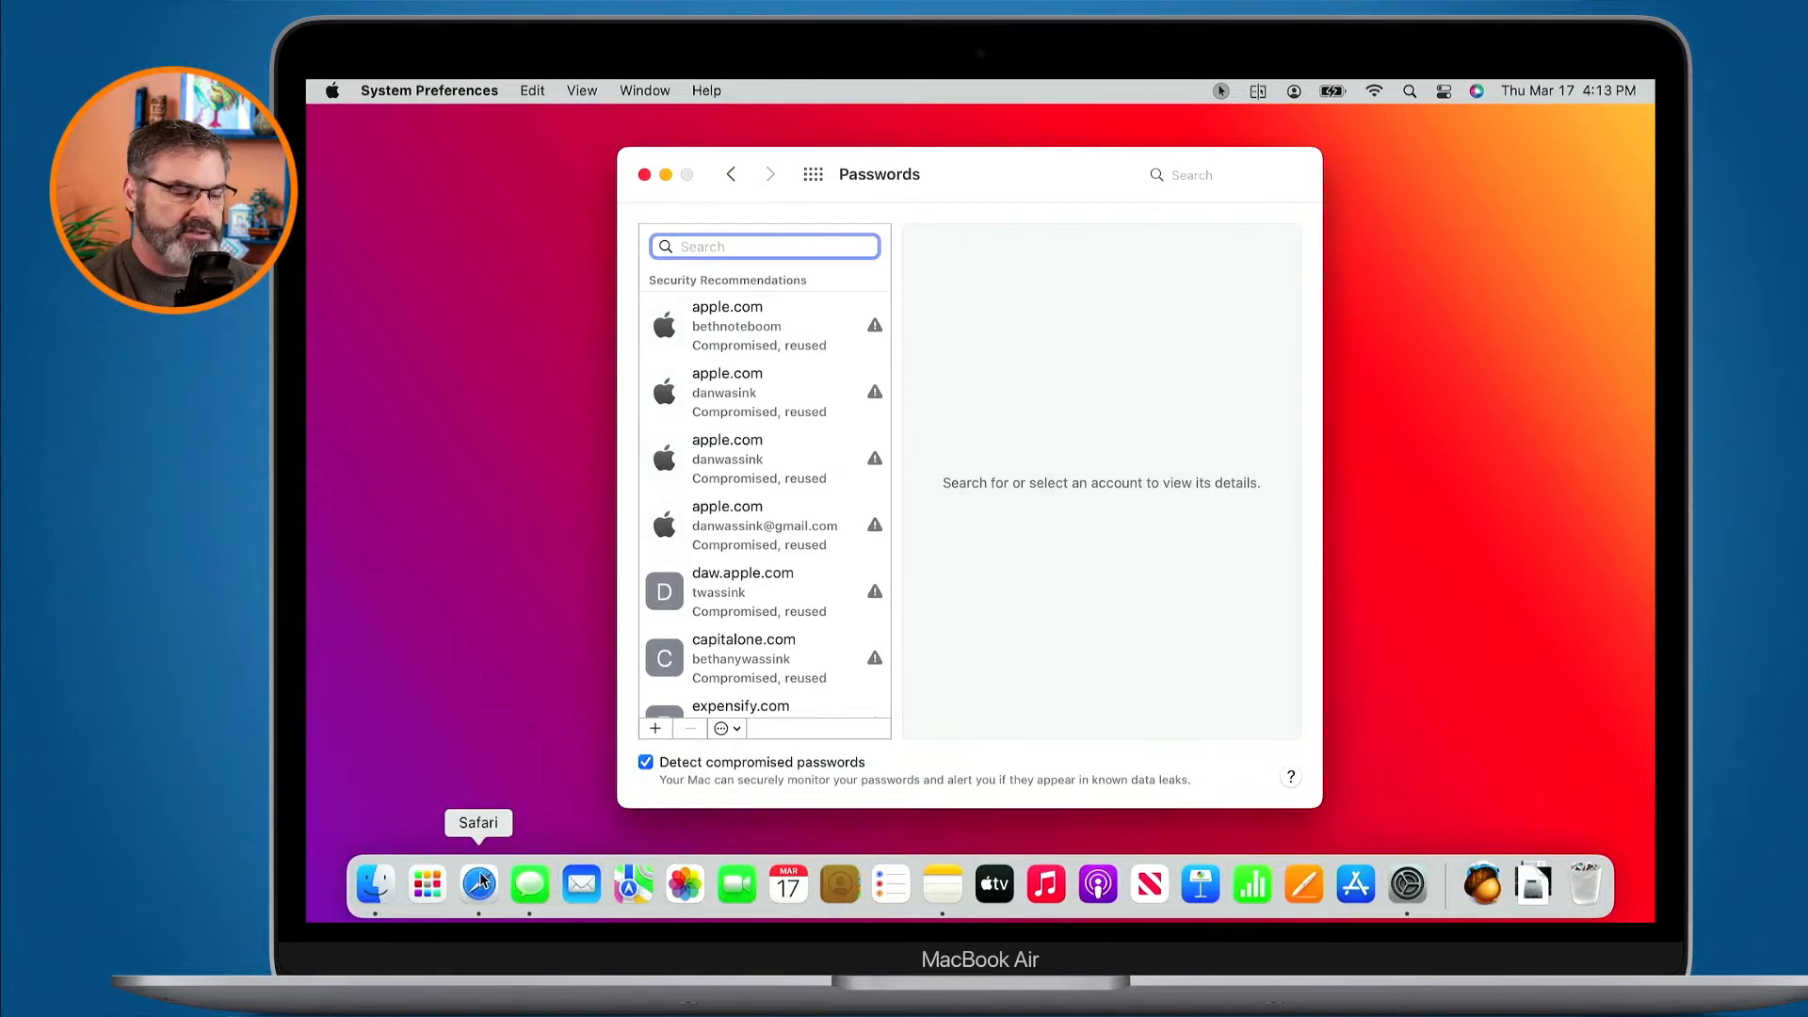
pyautogui.click(722, 728)
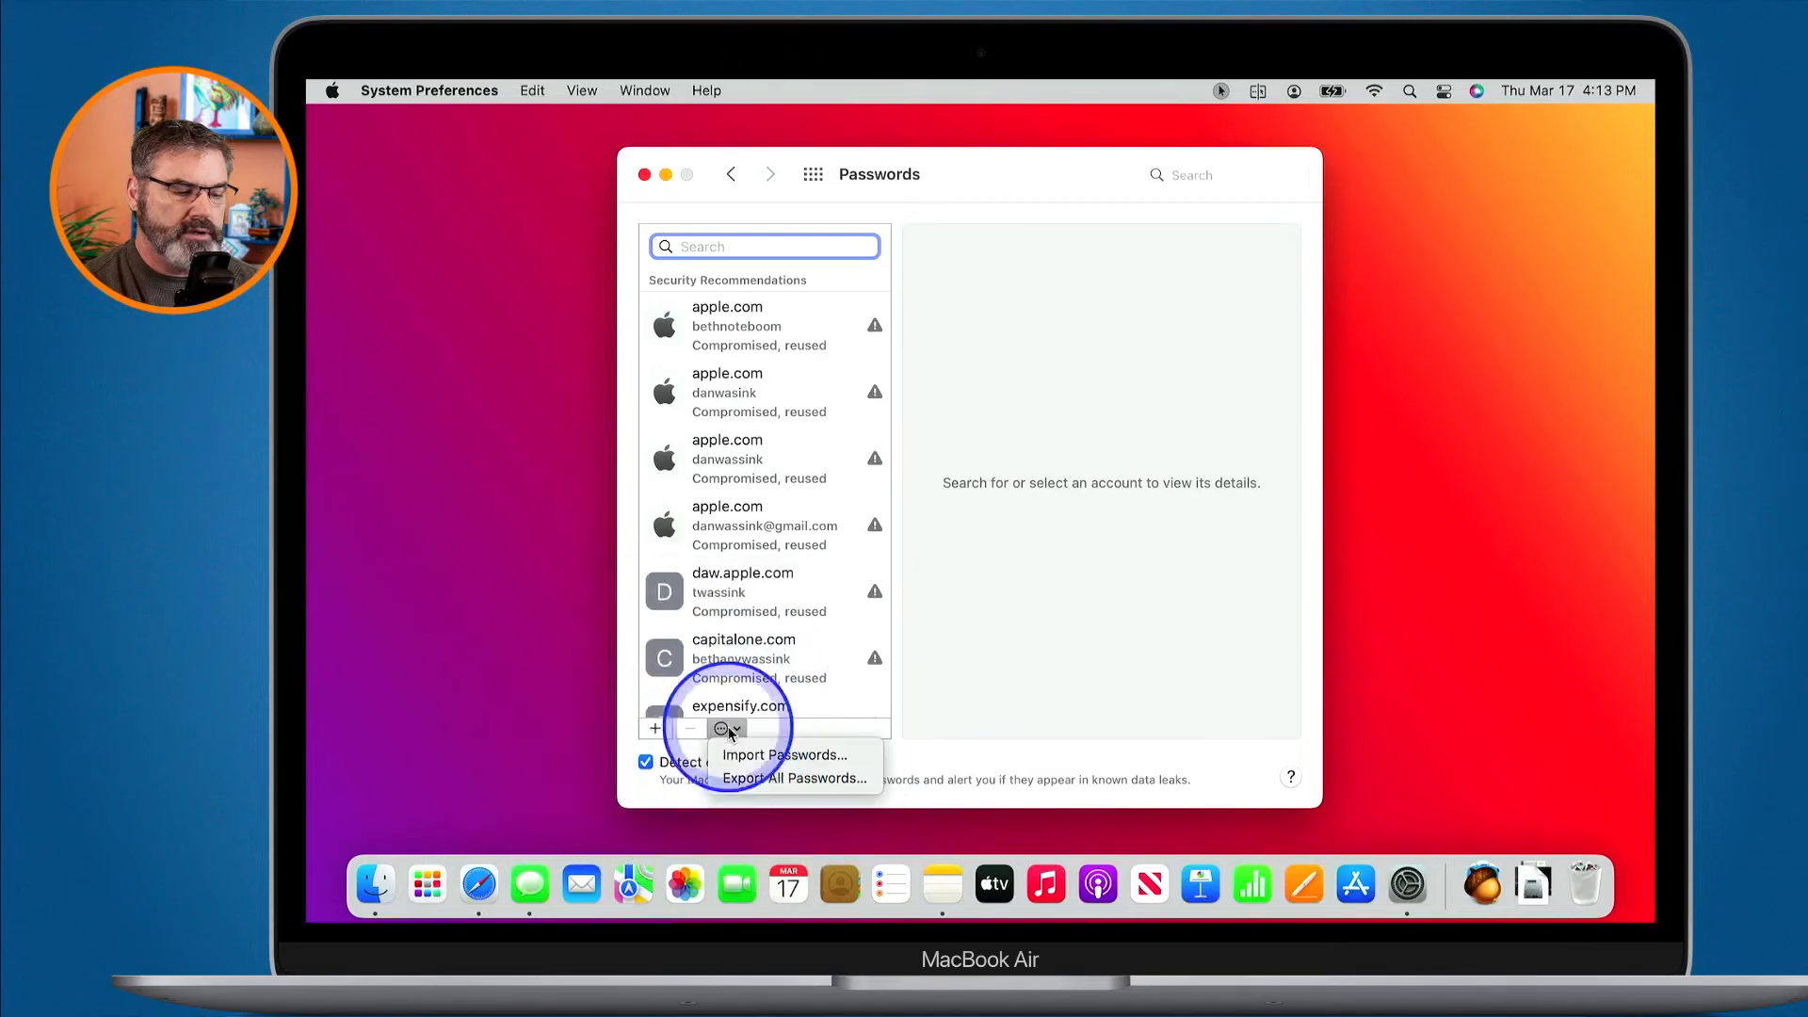
pyautogui.moveTo(768, 767)
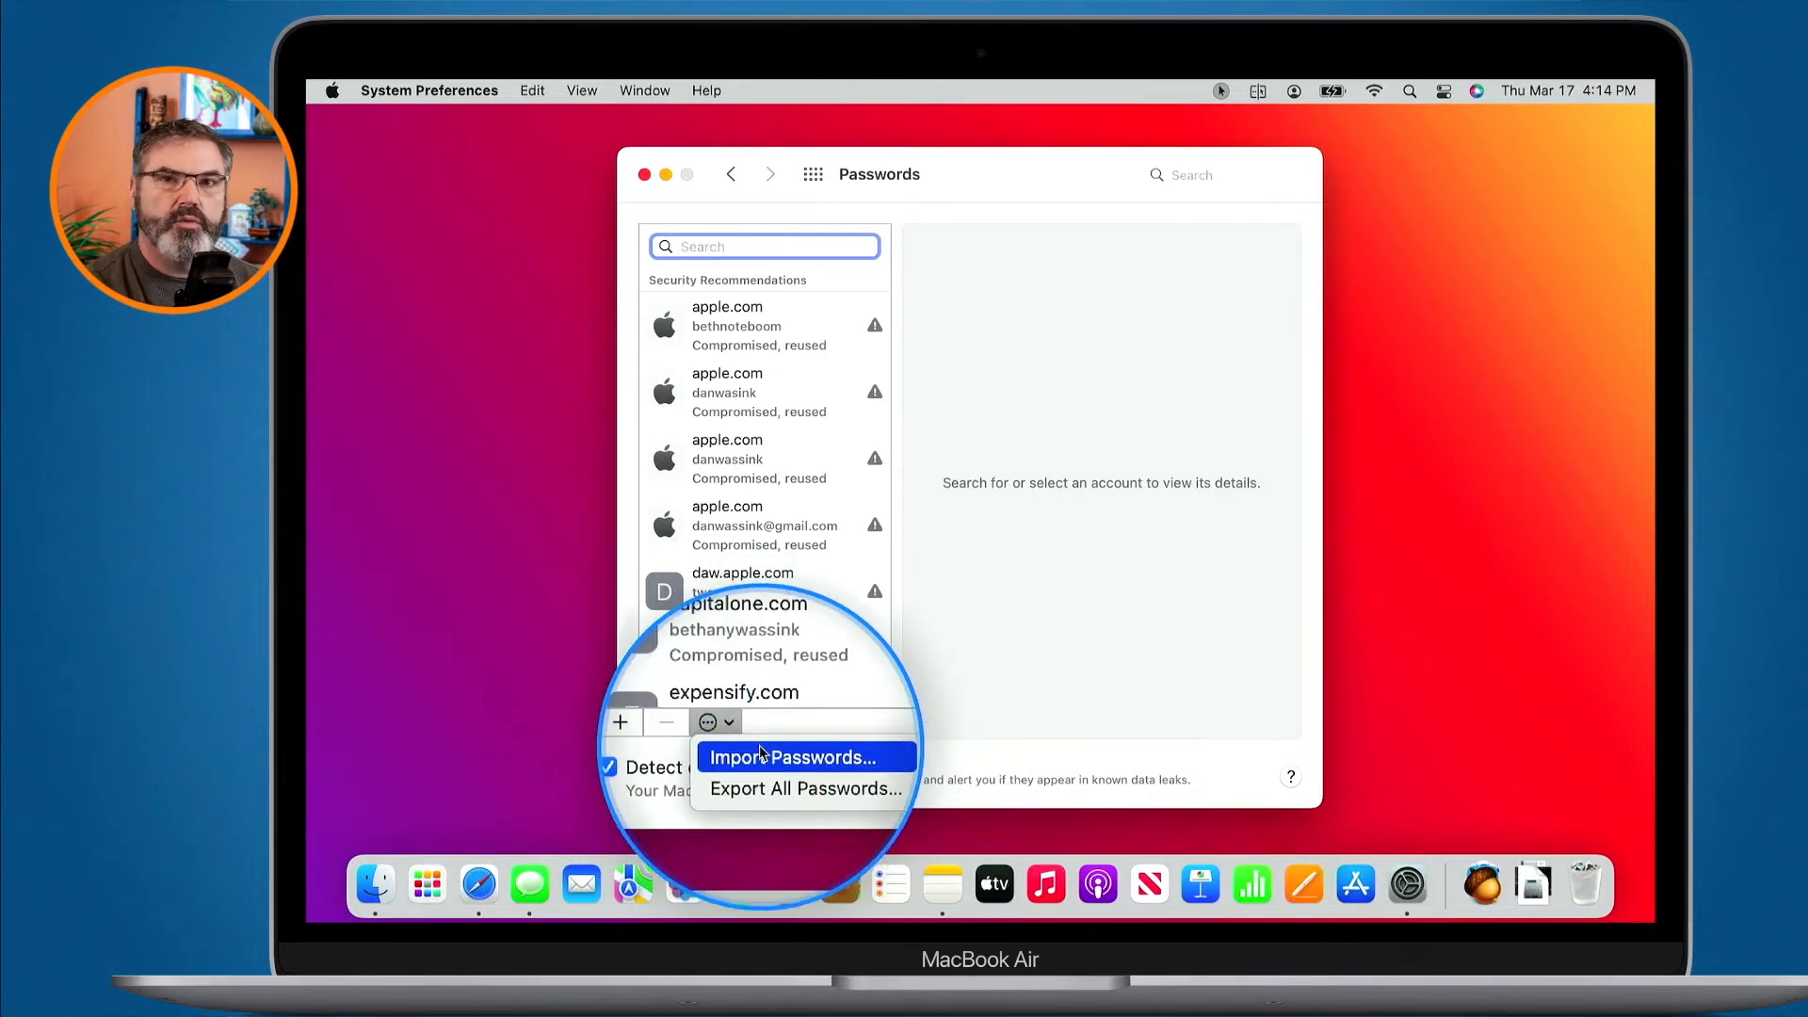
pyautogui.moveTo(767, 785)
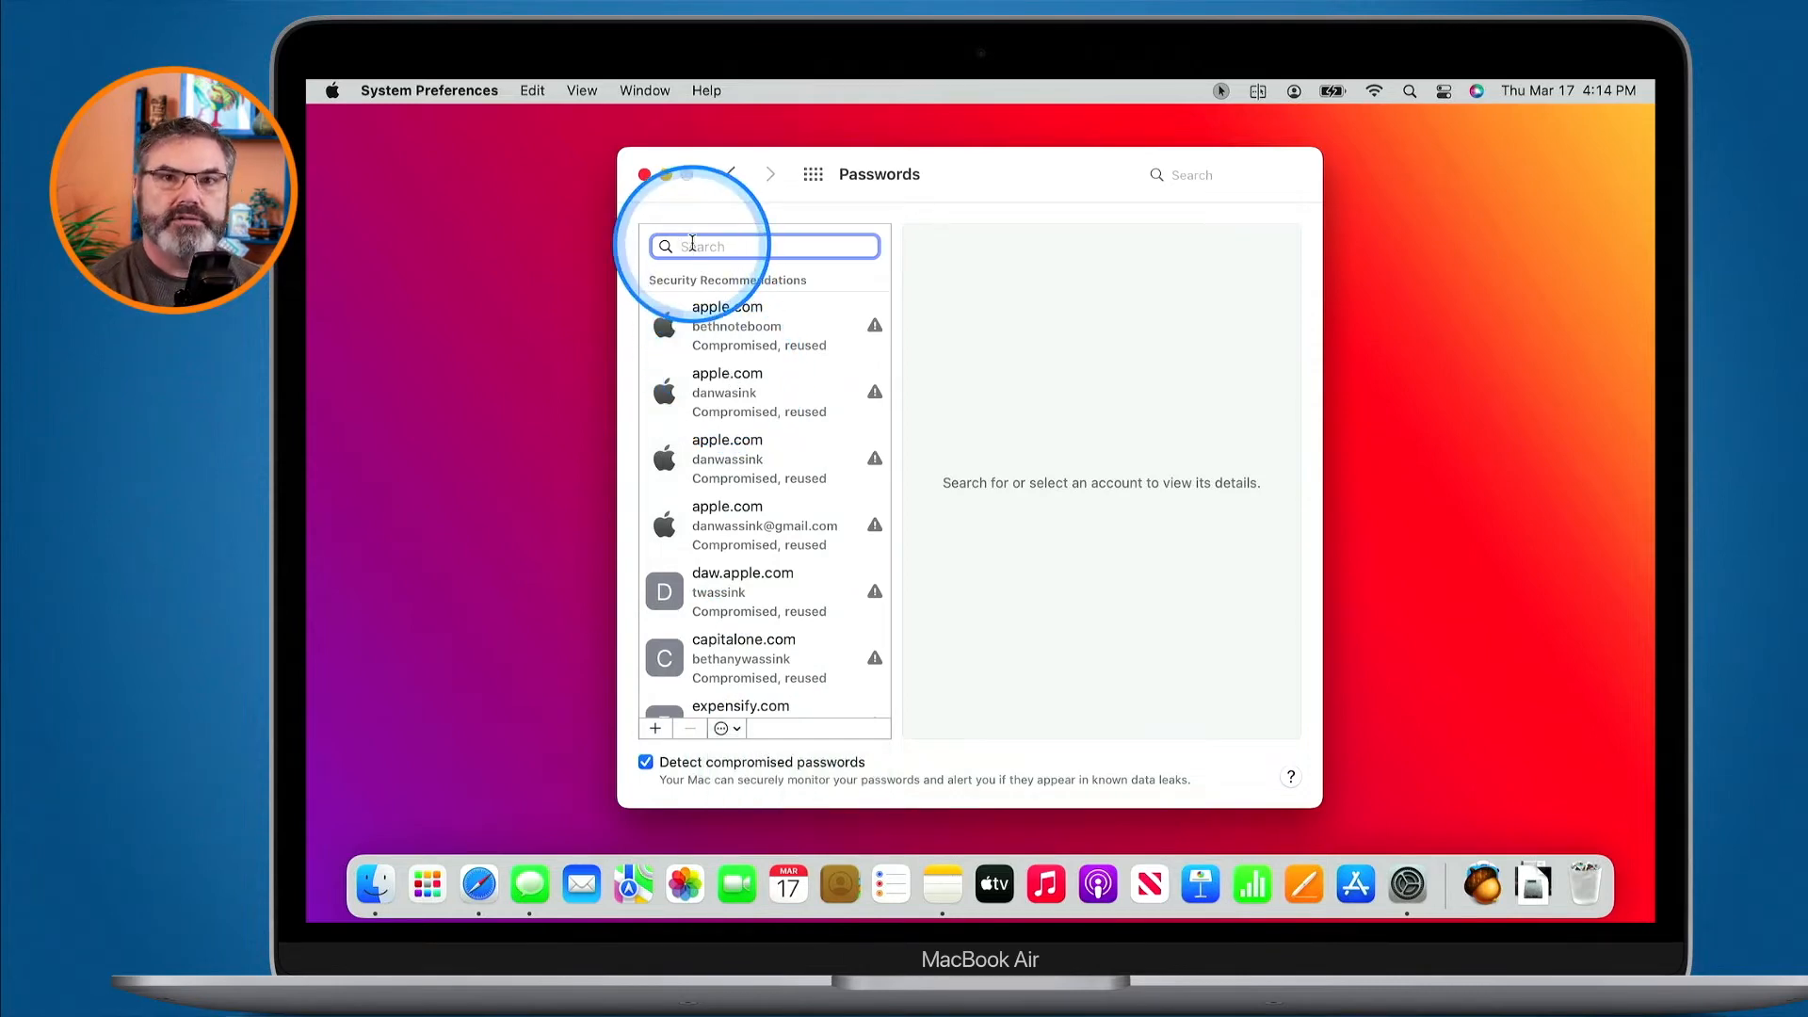
# Step: Search for the demosite.com login and show its export options via the ⊖ menu
pyautogui.write('da')
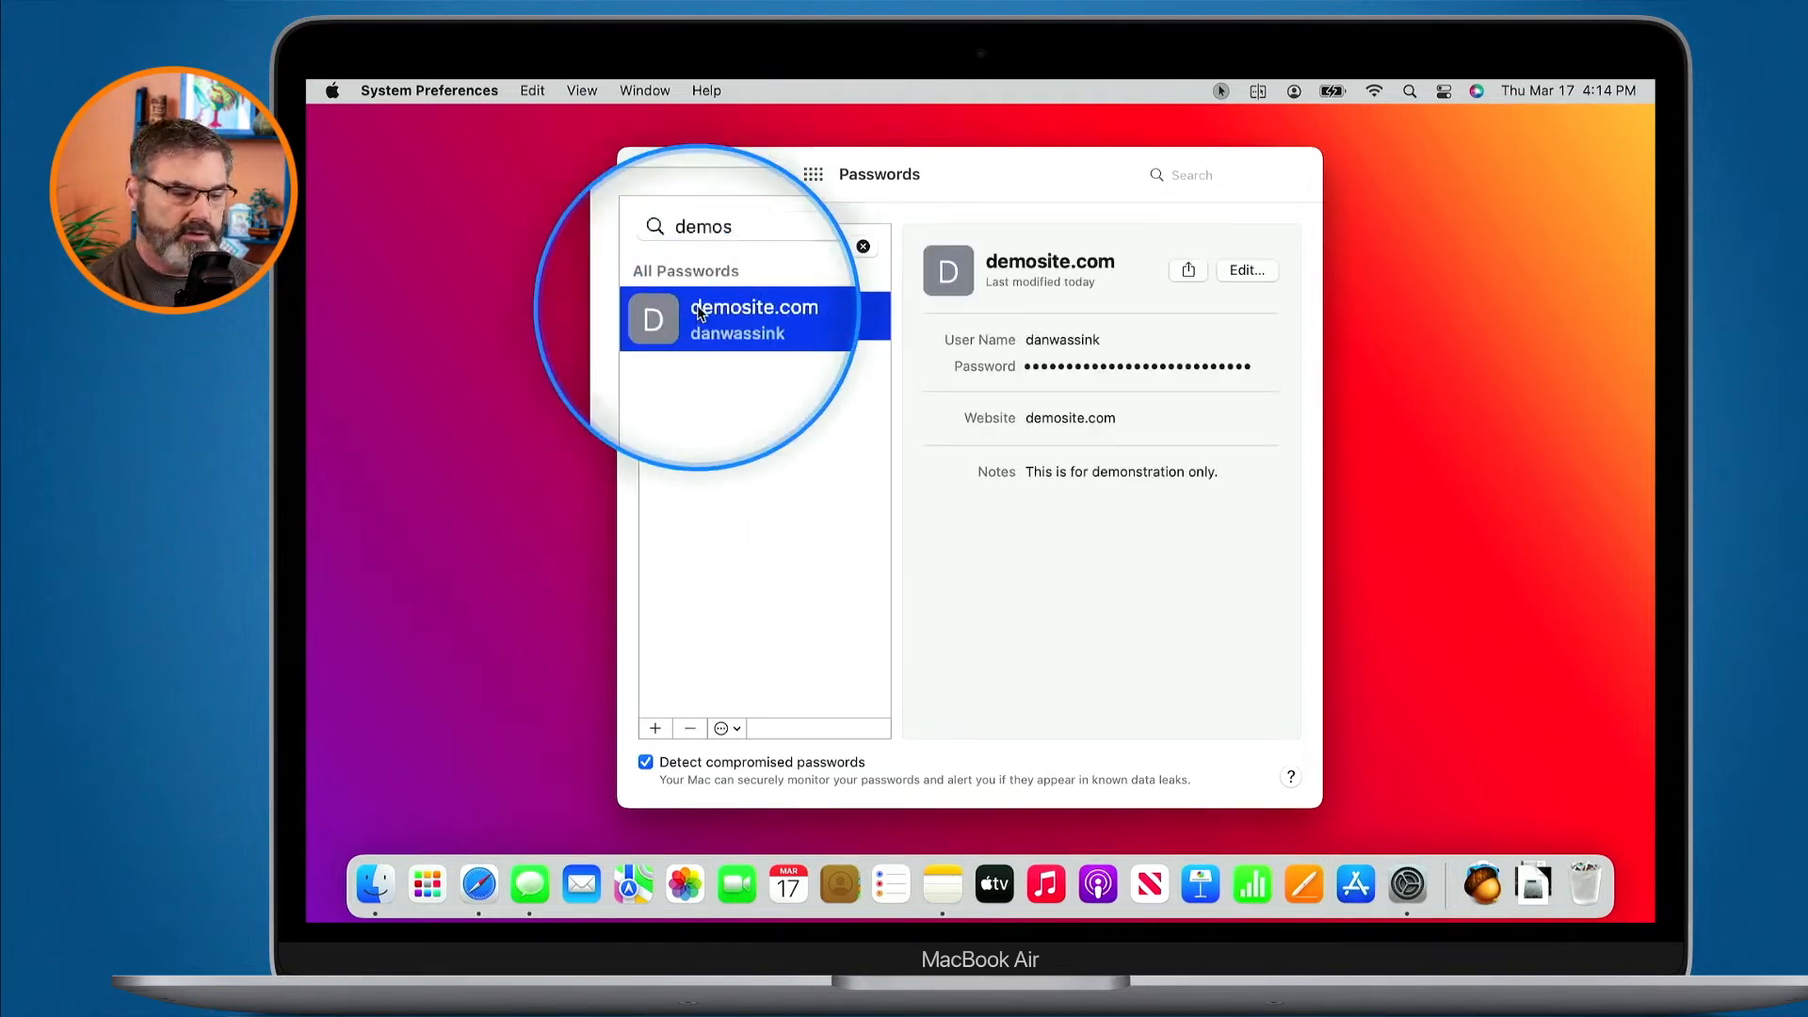
pyautogui.click(727, 728)
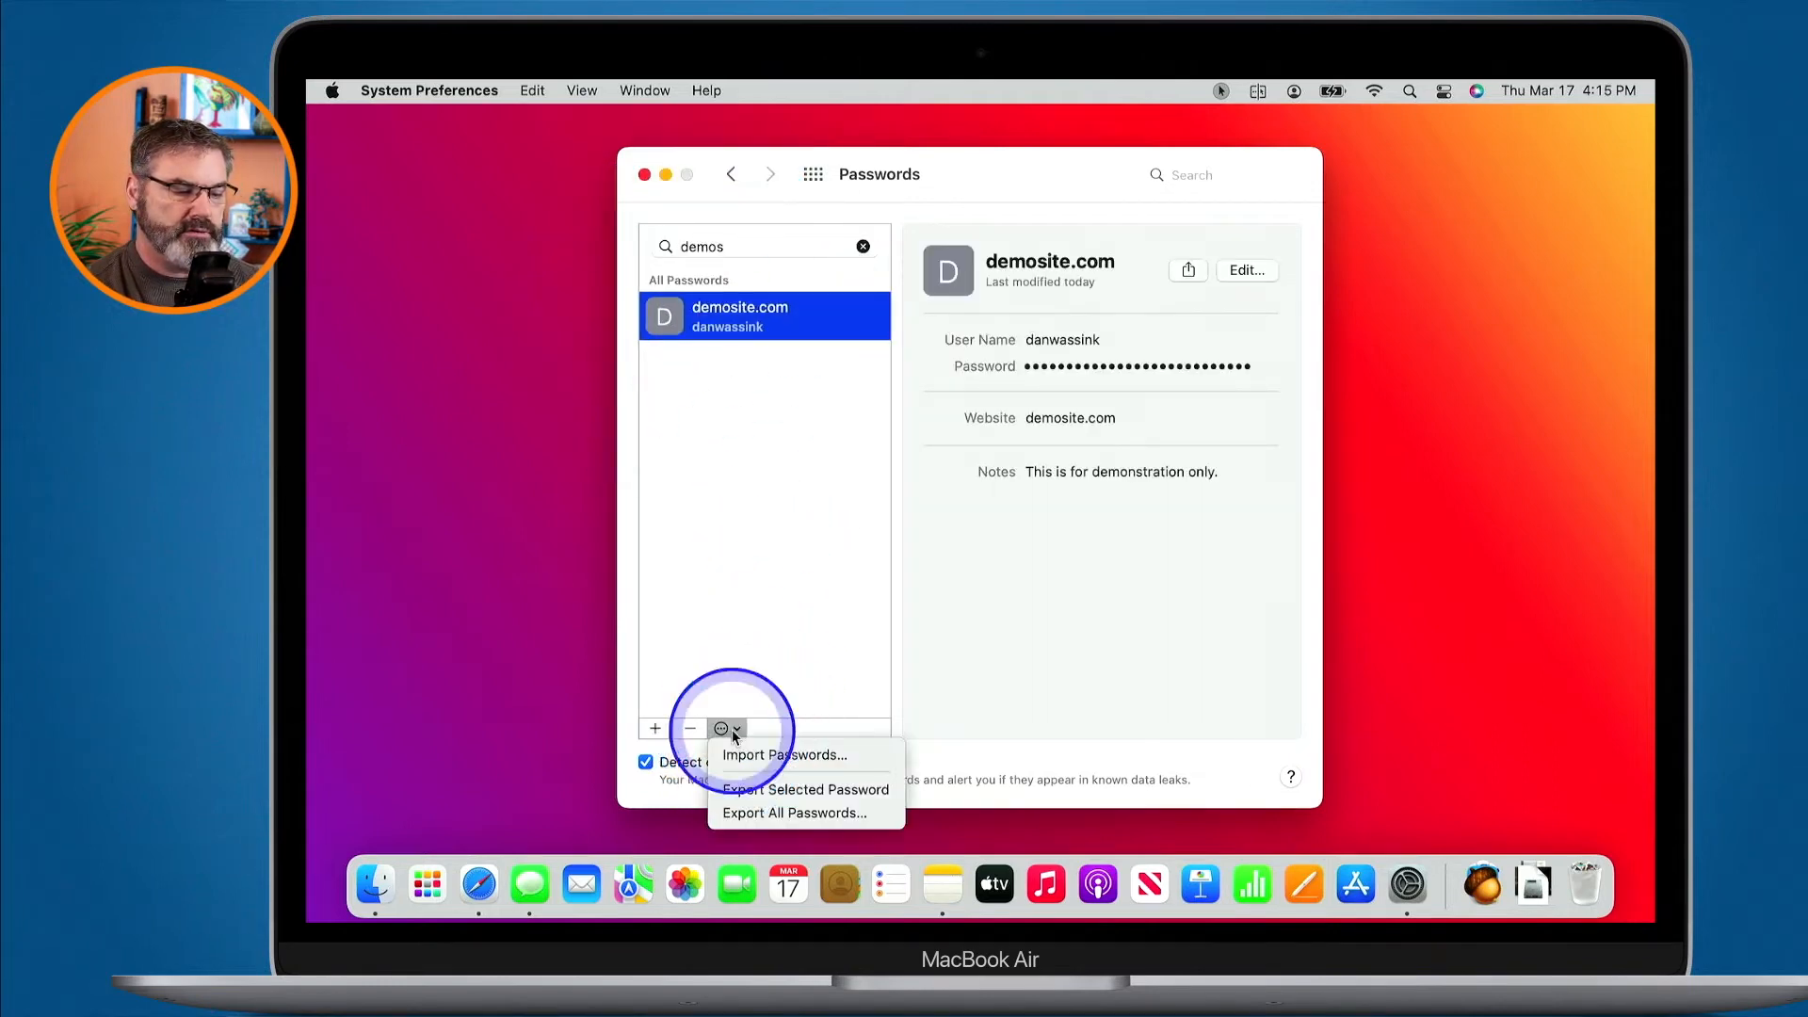
pyautogui.moveTo(806, 794)
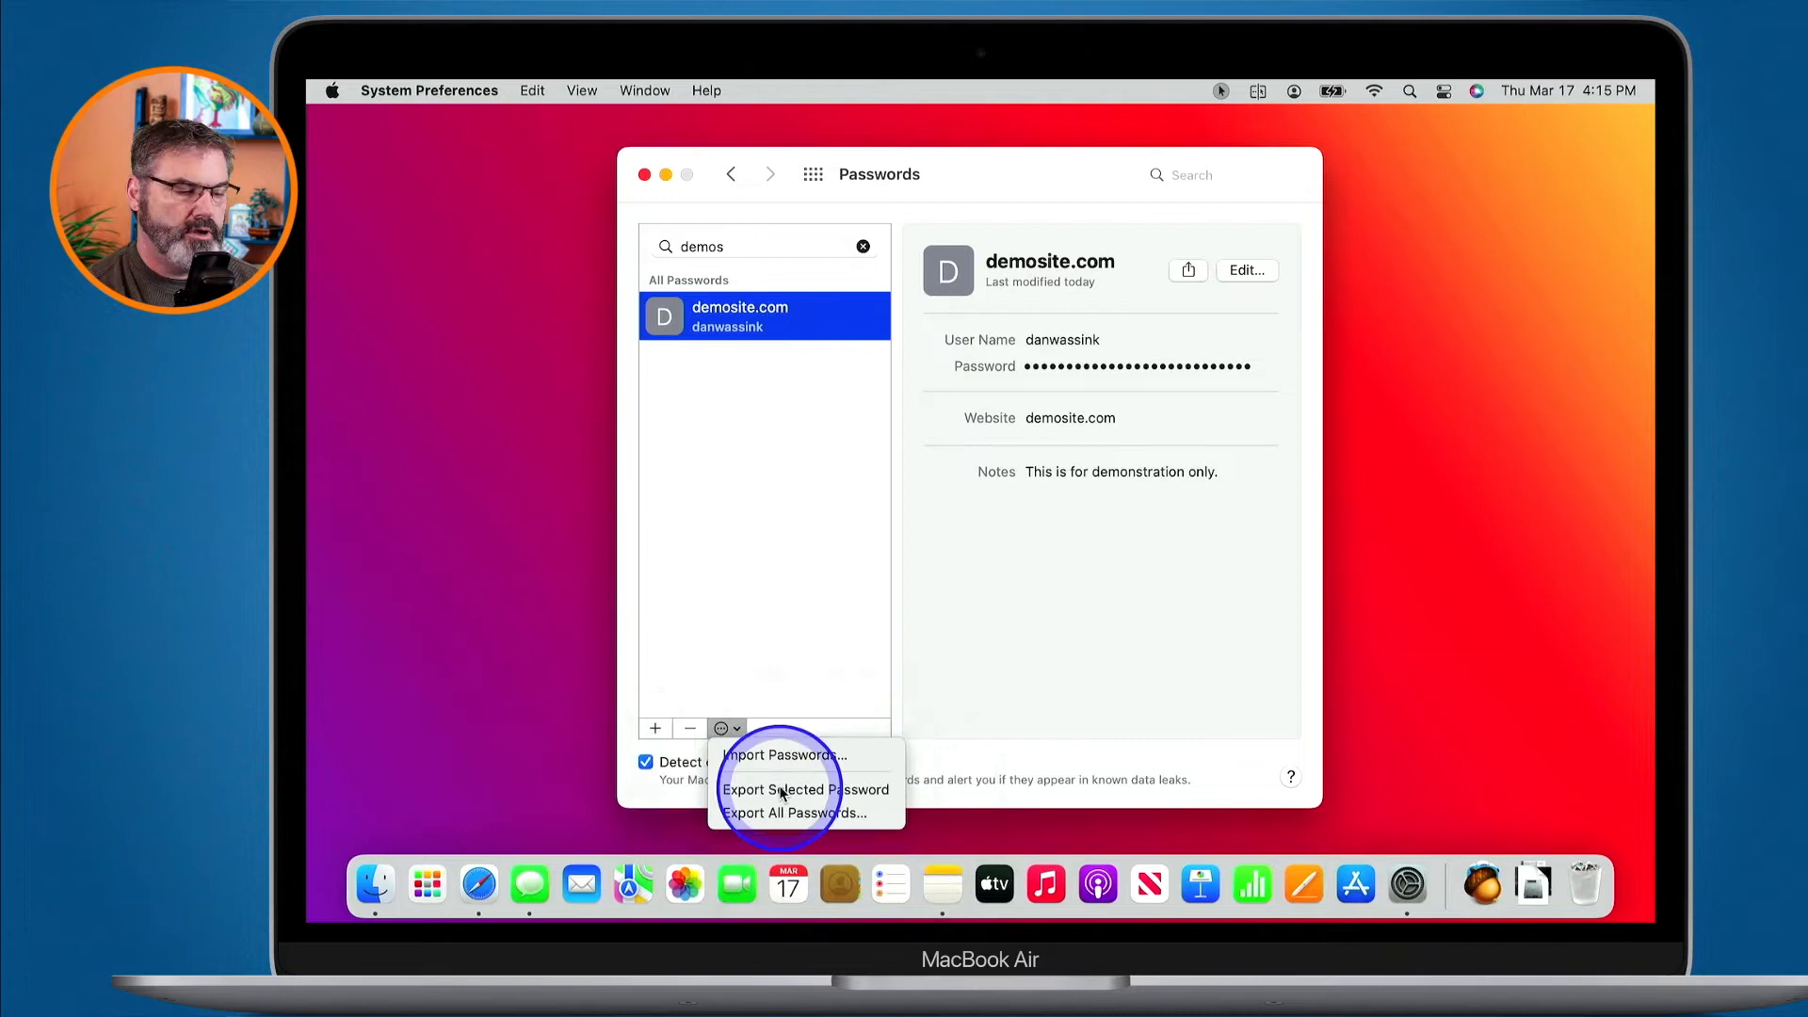
# Step: Export only the demosite.com password as Passwords.csv on the Desktop, authorizing with the account password
pyautogui.click(781, 789)
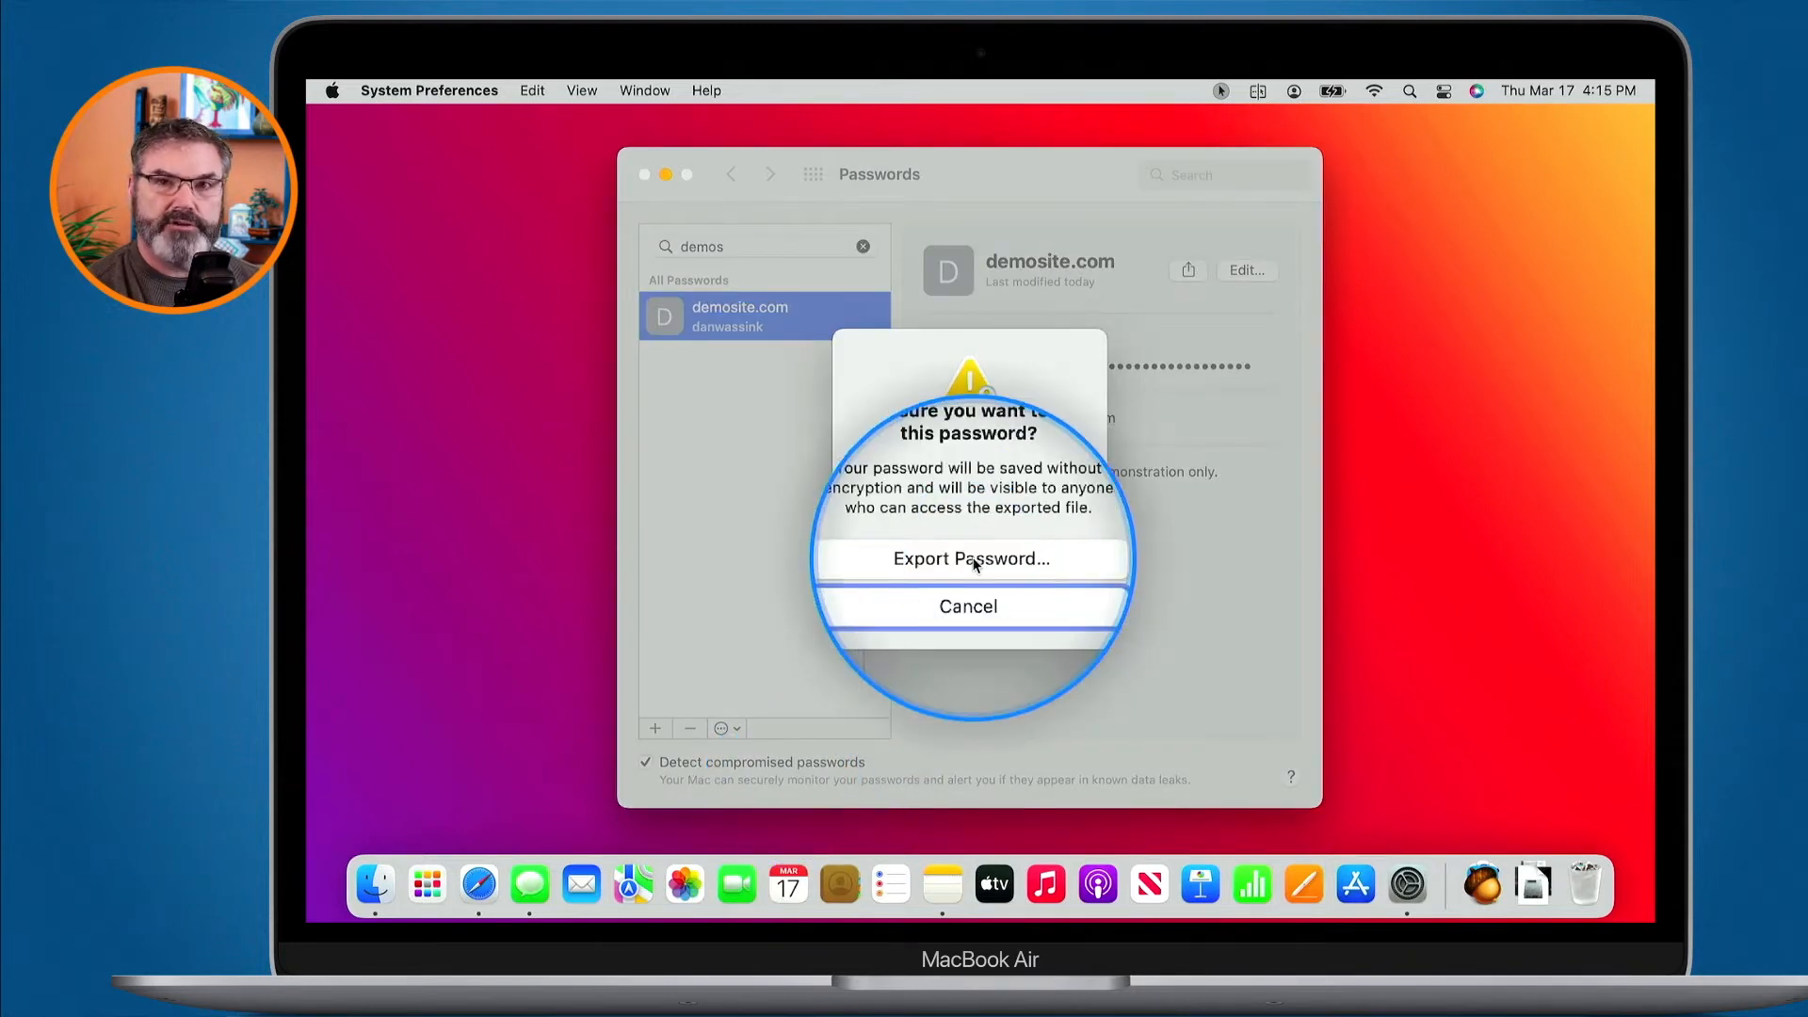
pyautogui.click(969, 606)
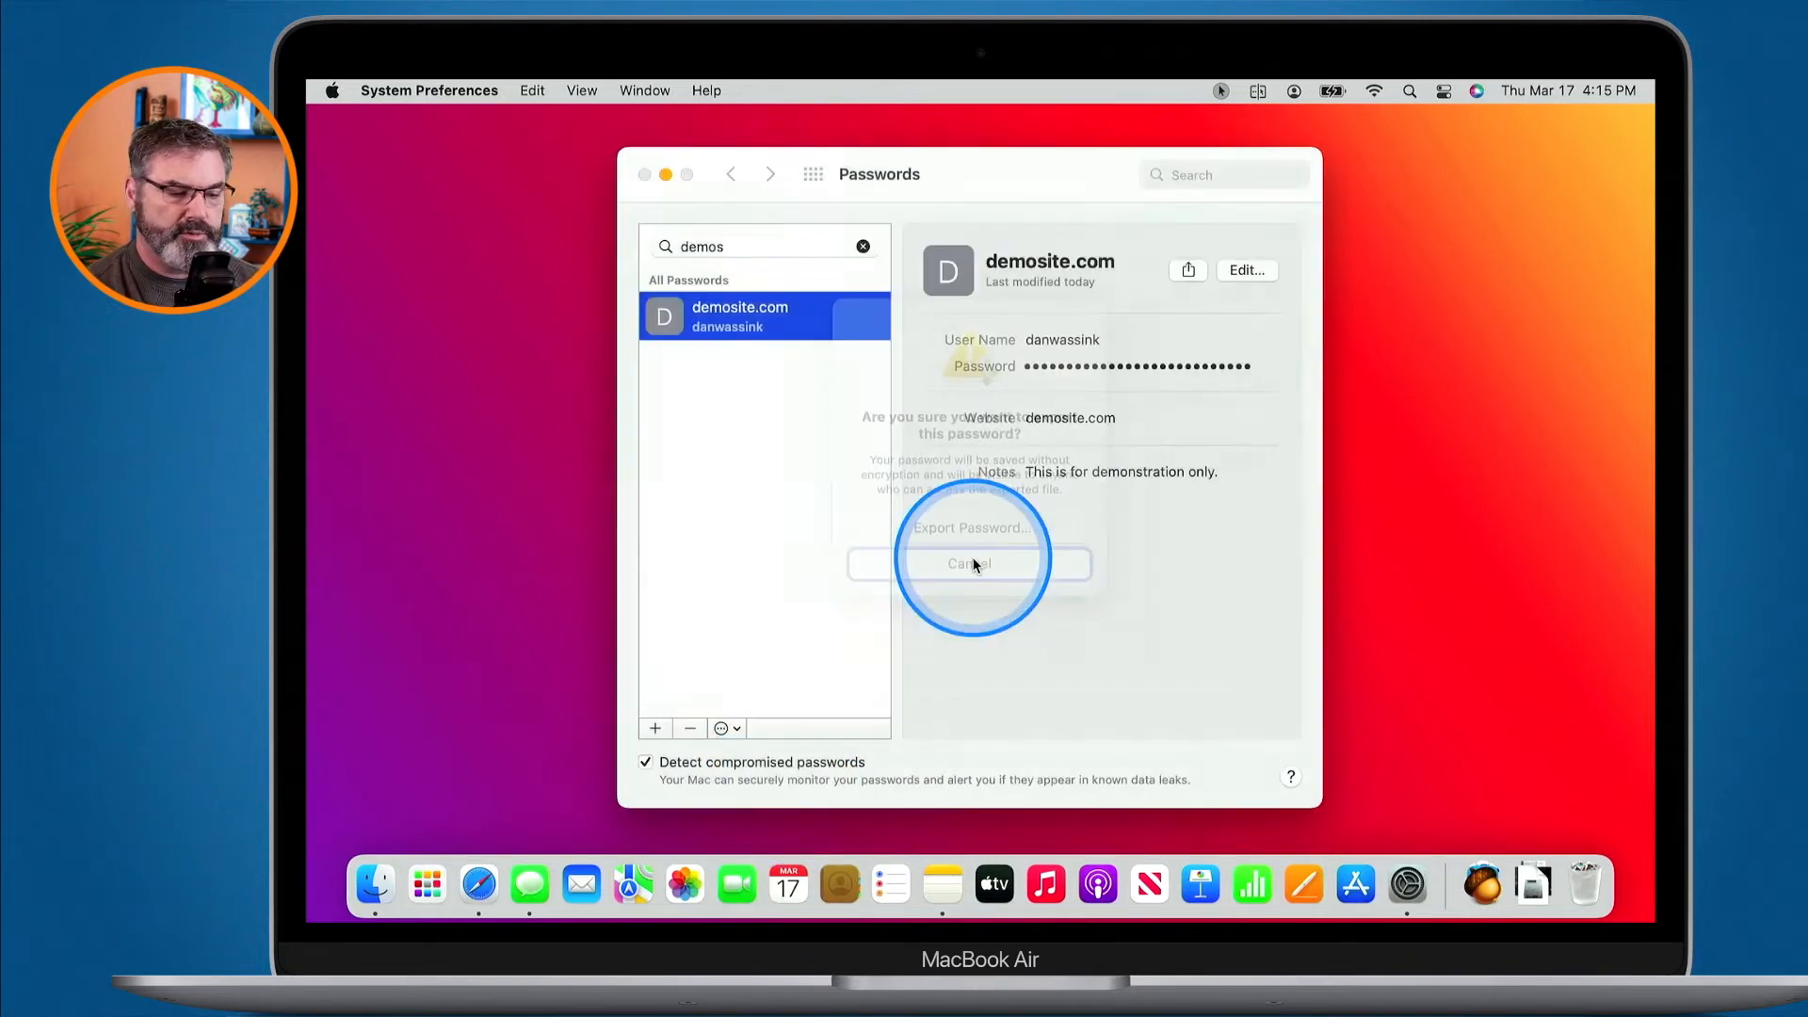
pyautogui.click(970, 527)
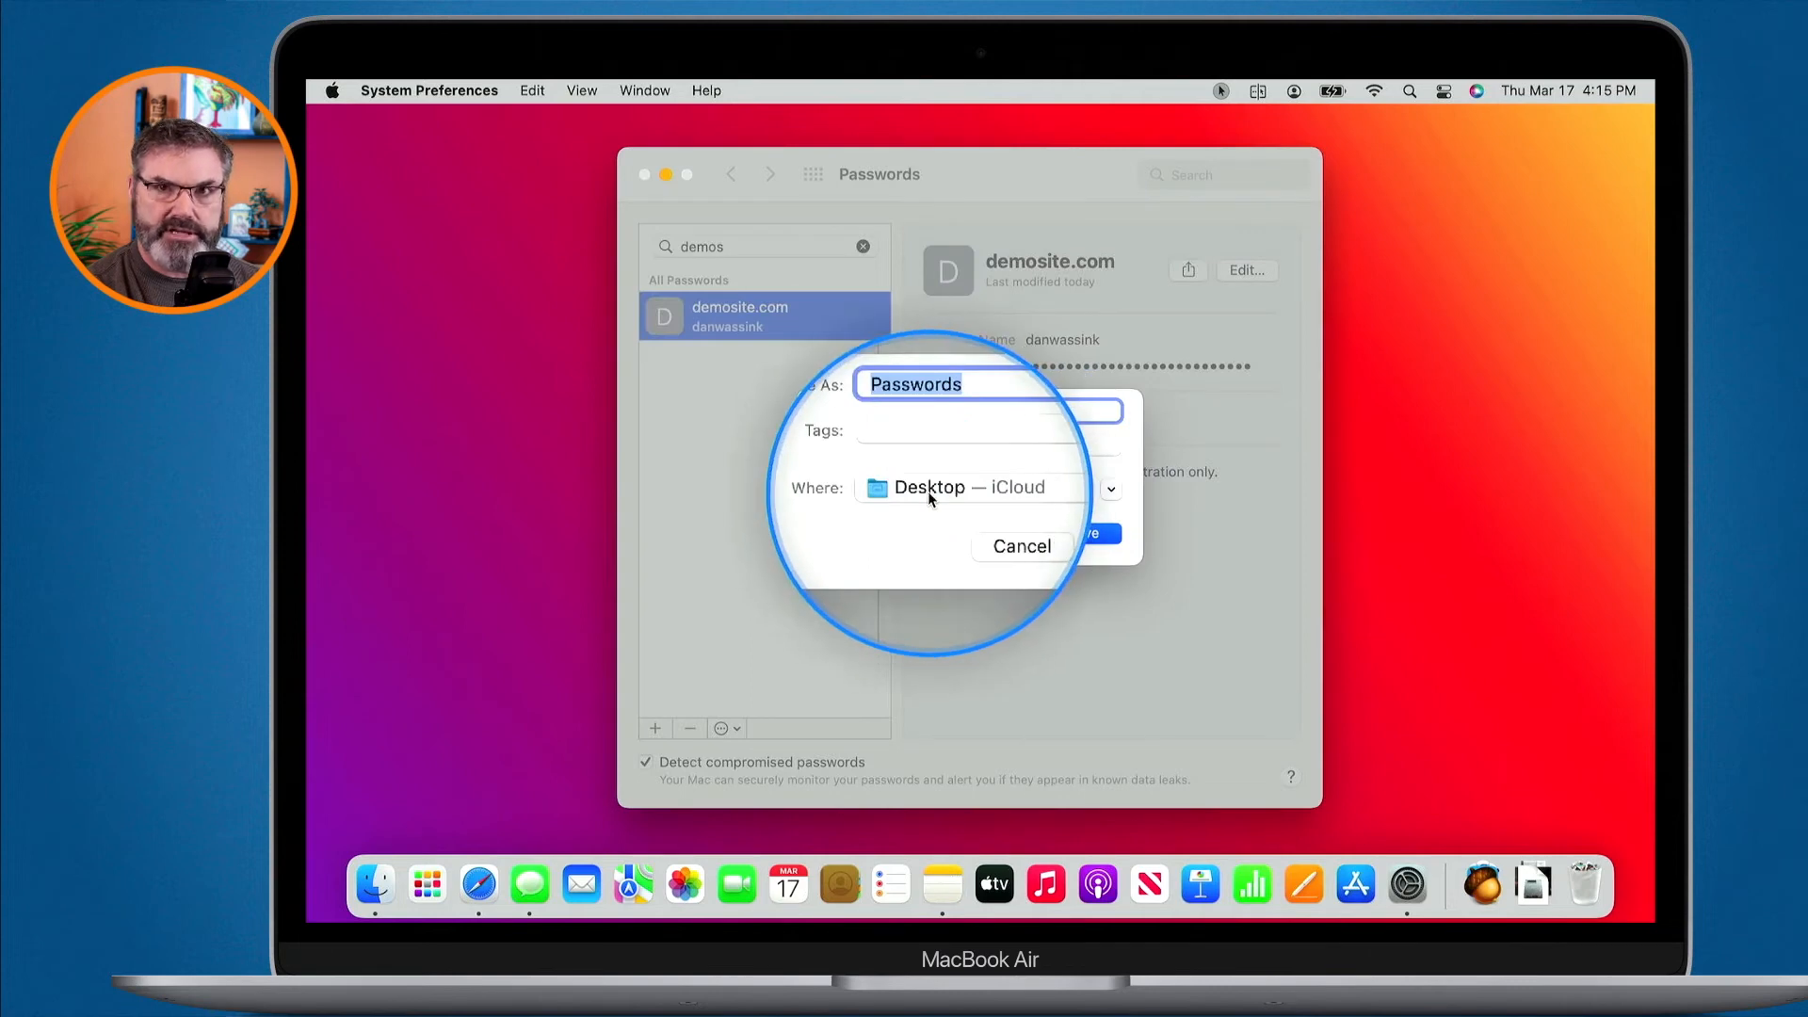
pyautogui.moveTo(1083, 534)
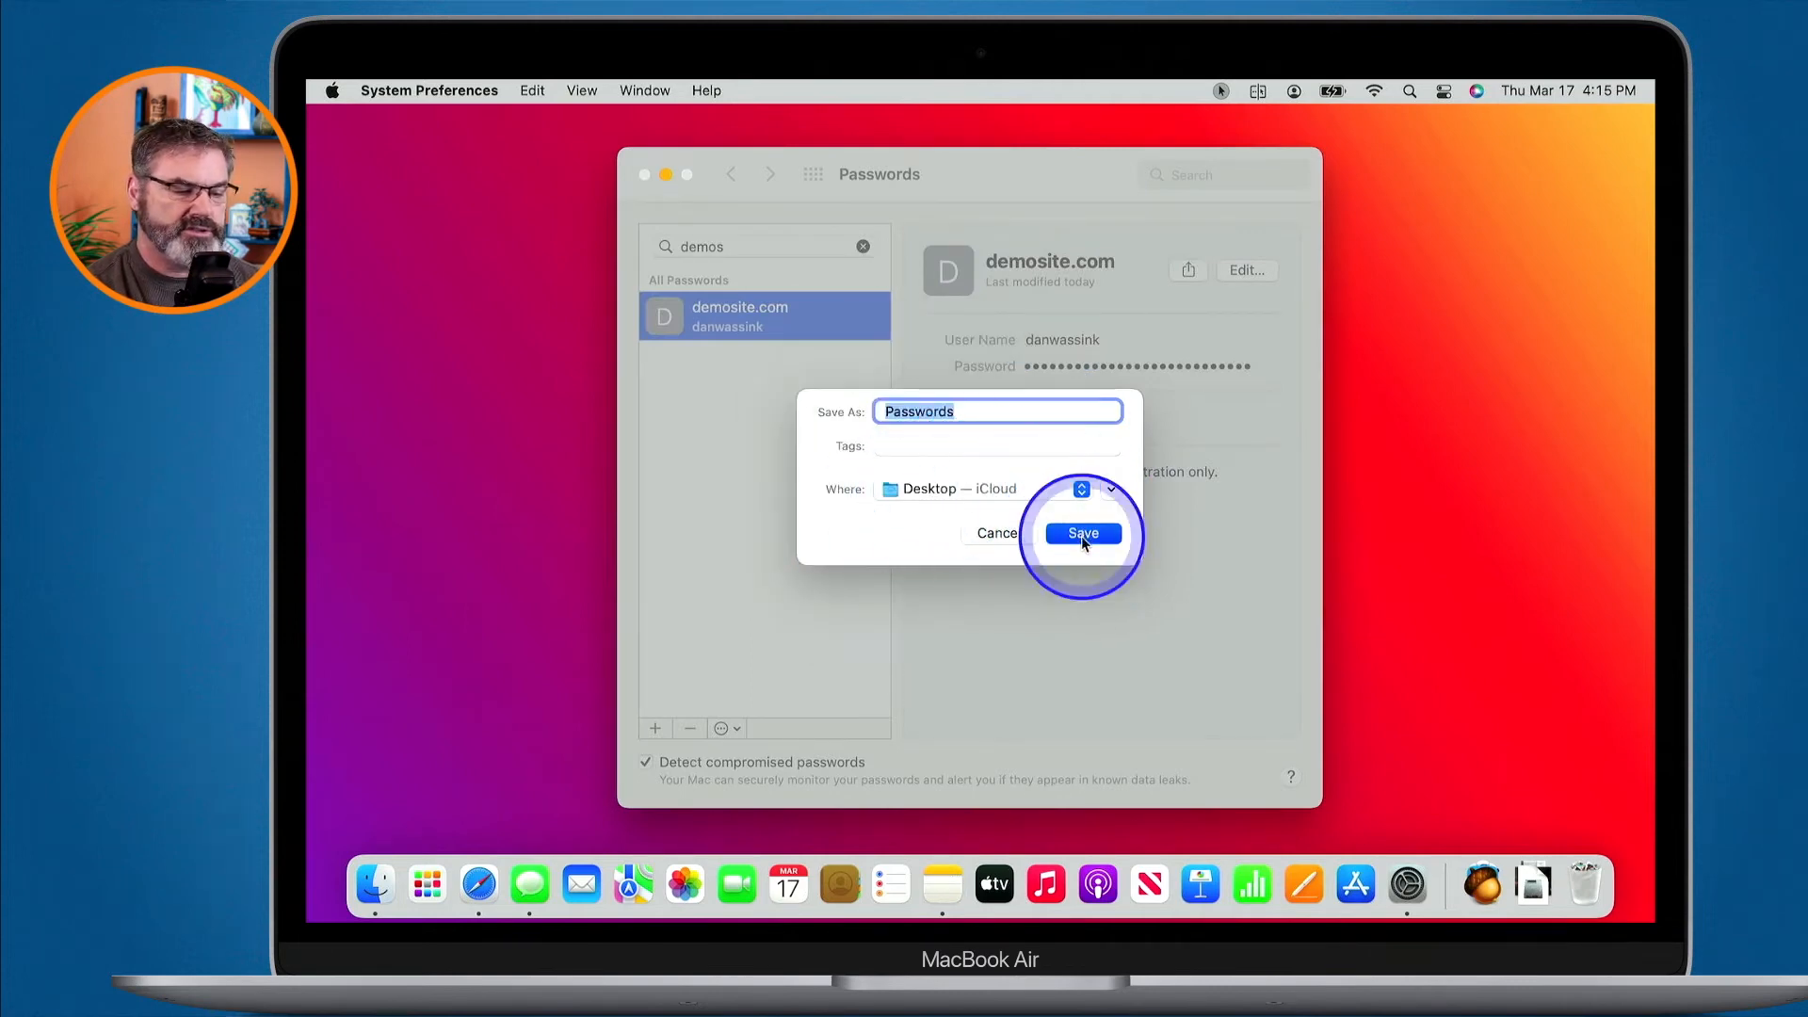
pyautogui.click(1082, 533)
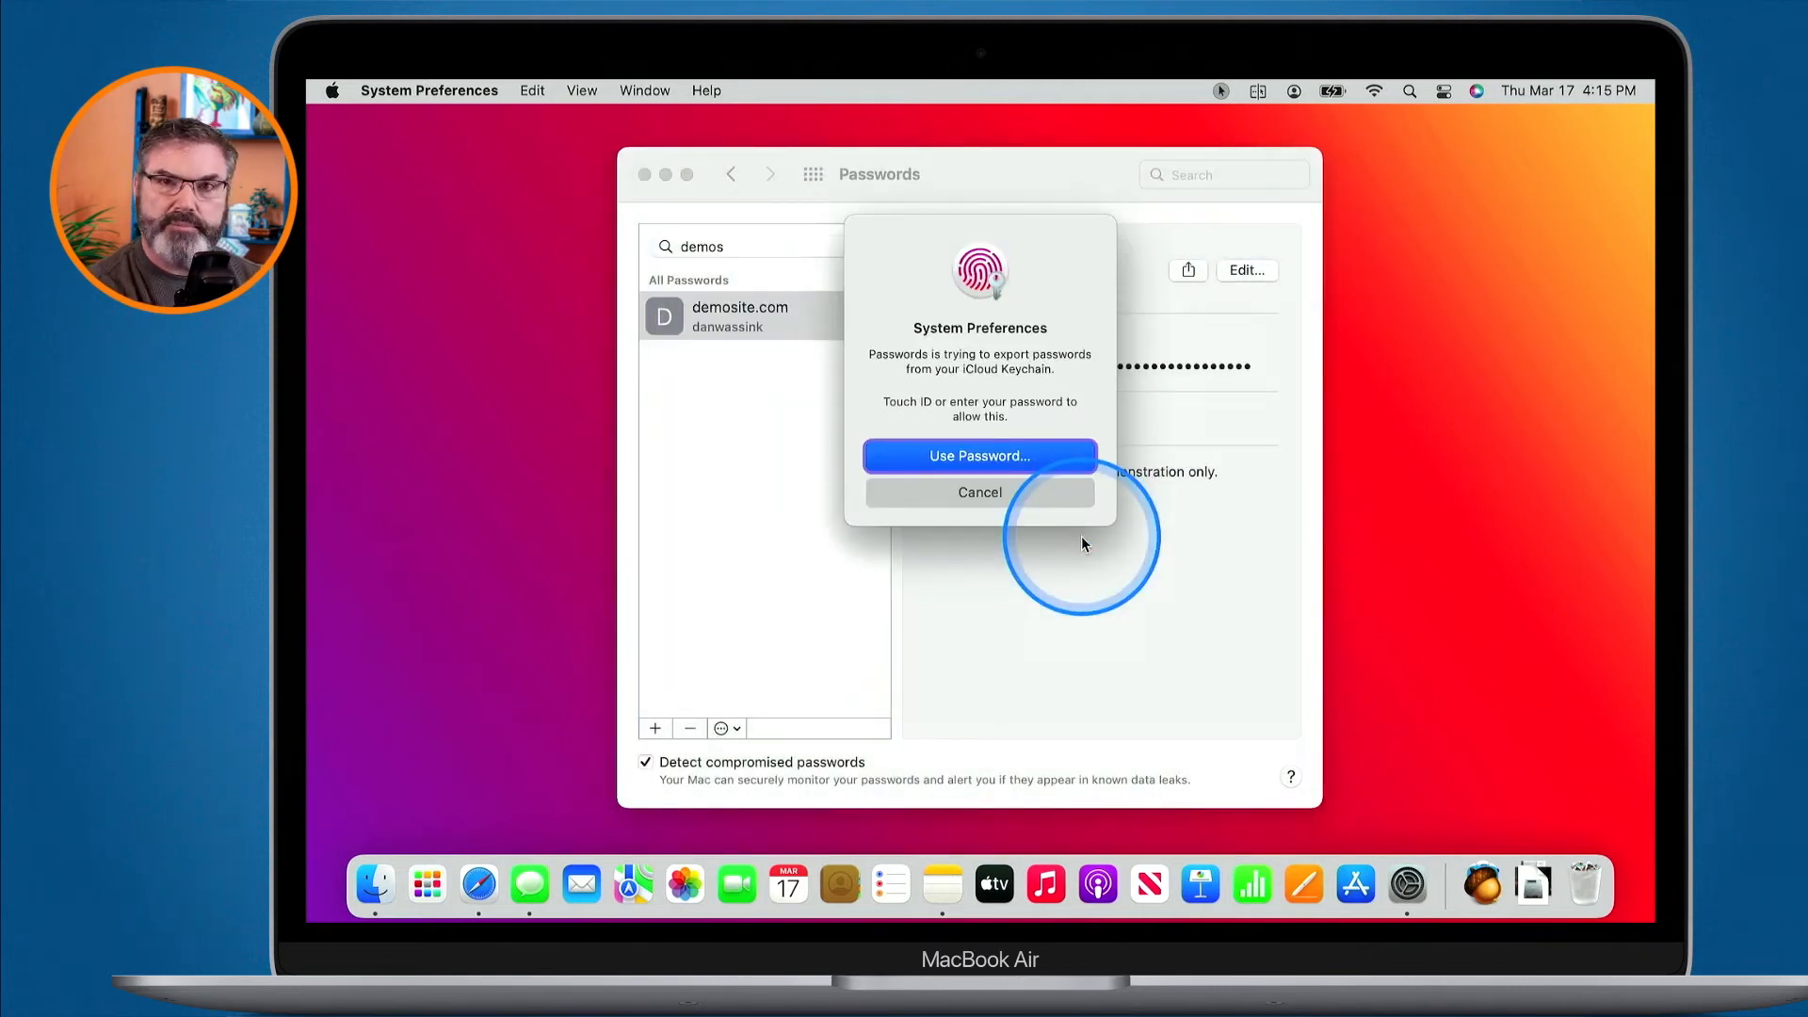
pyautogui.click(979, 456)
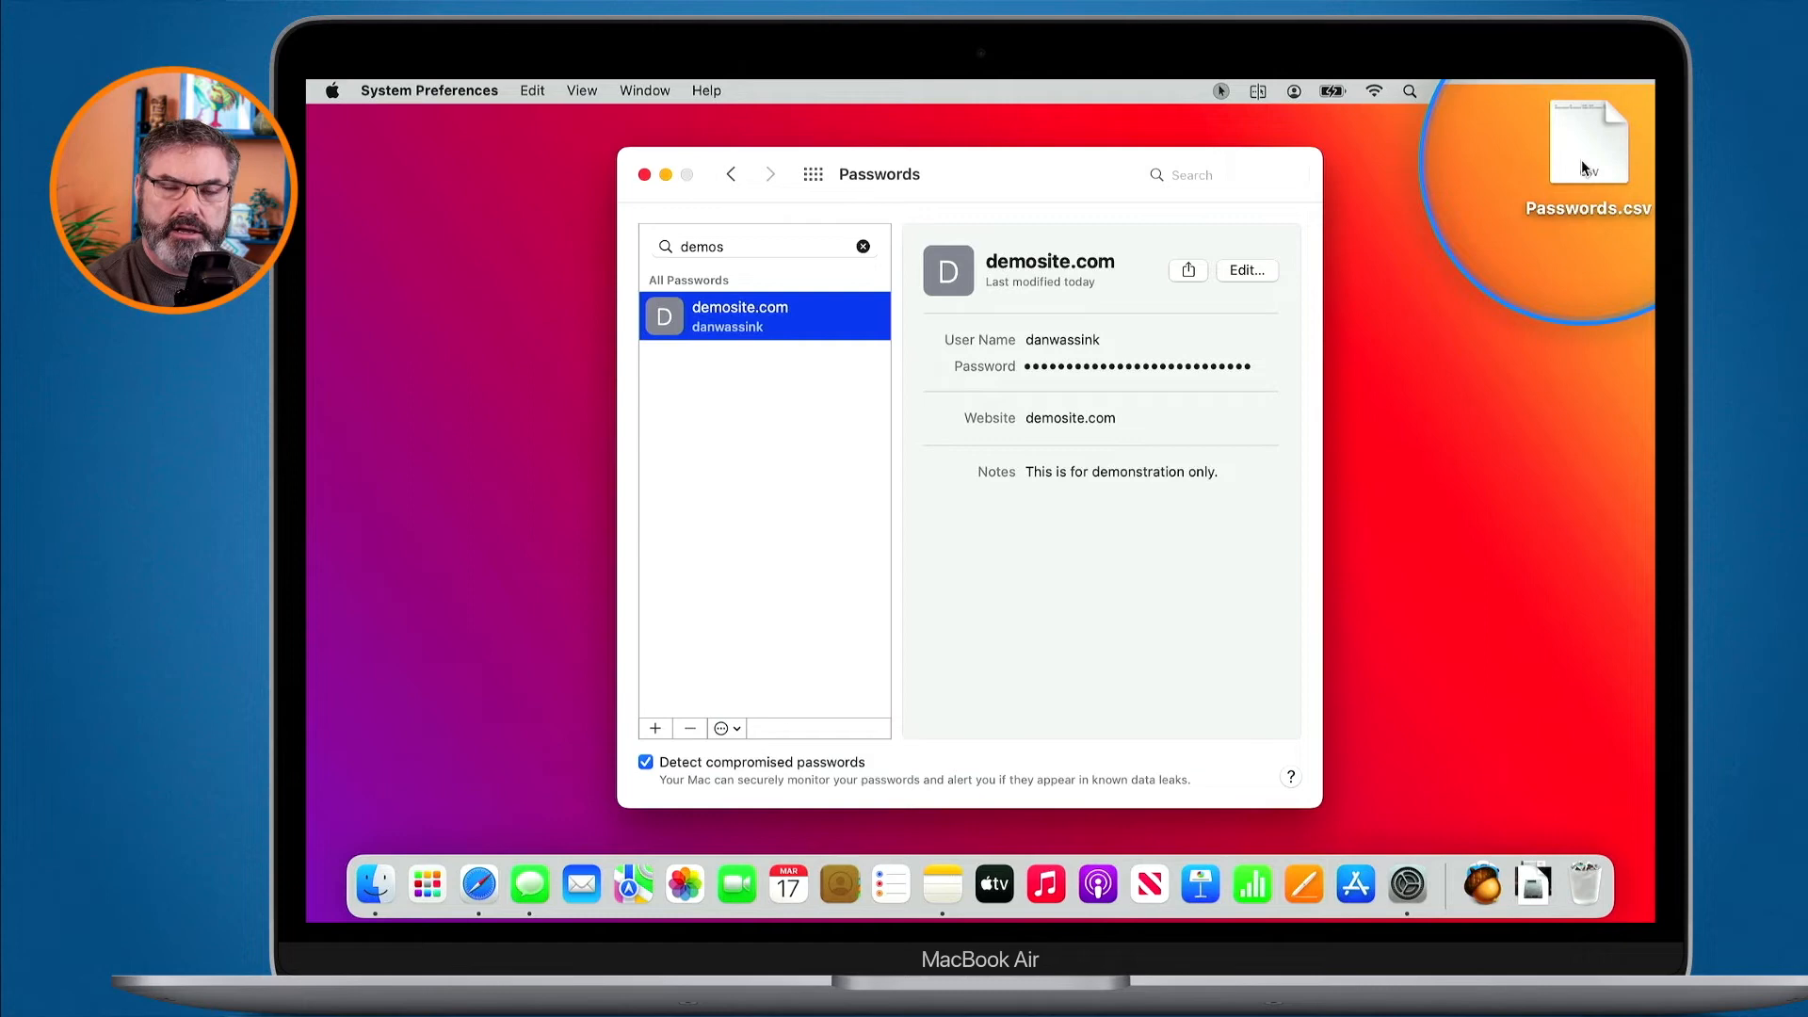
pyautogui.click(1585, 158)
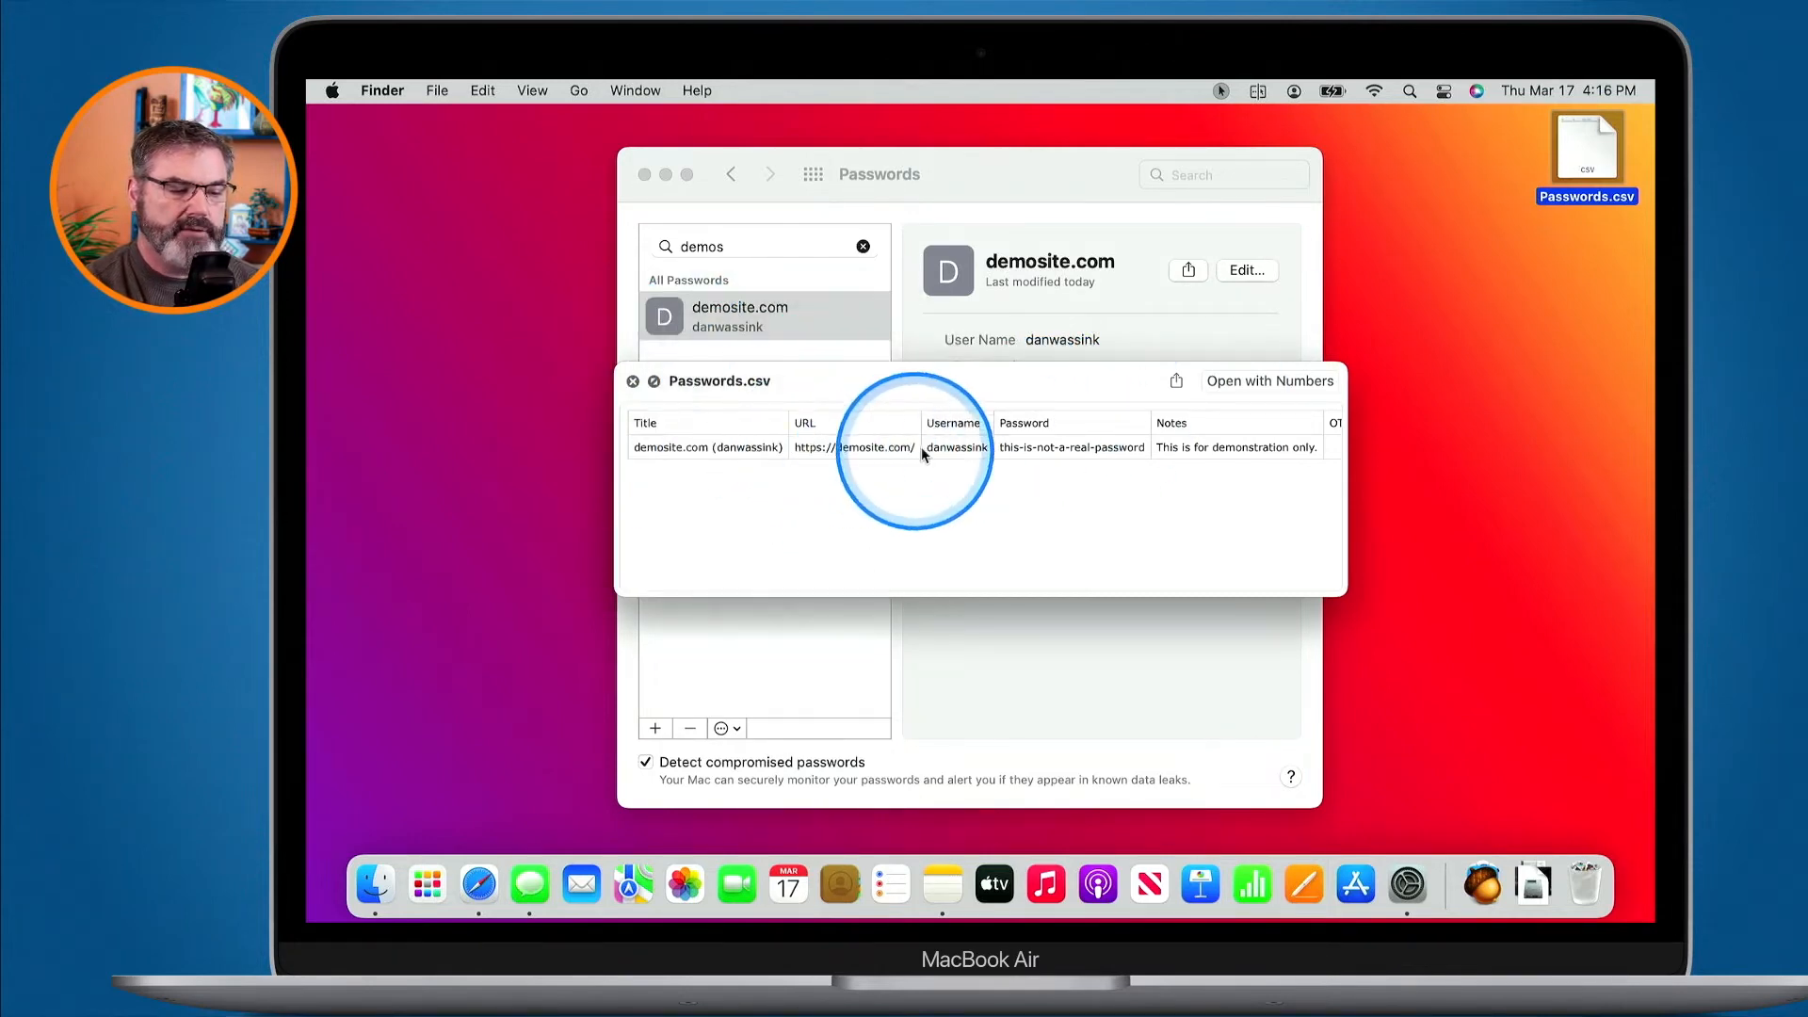
pyautogui.moveTo(1052, 447)
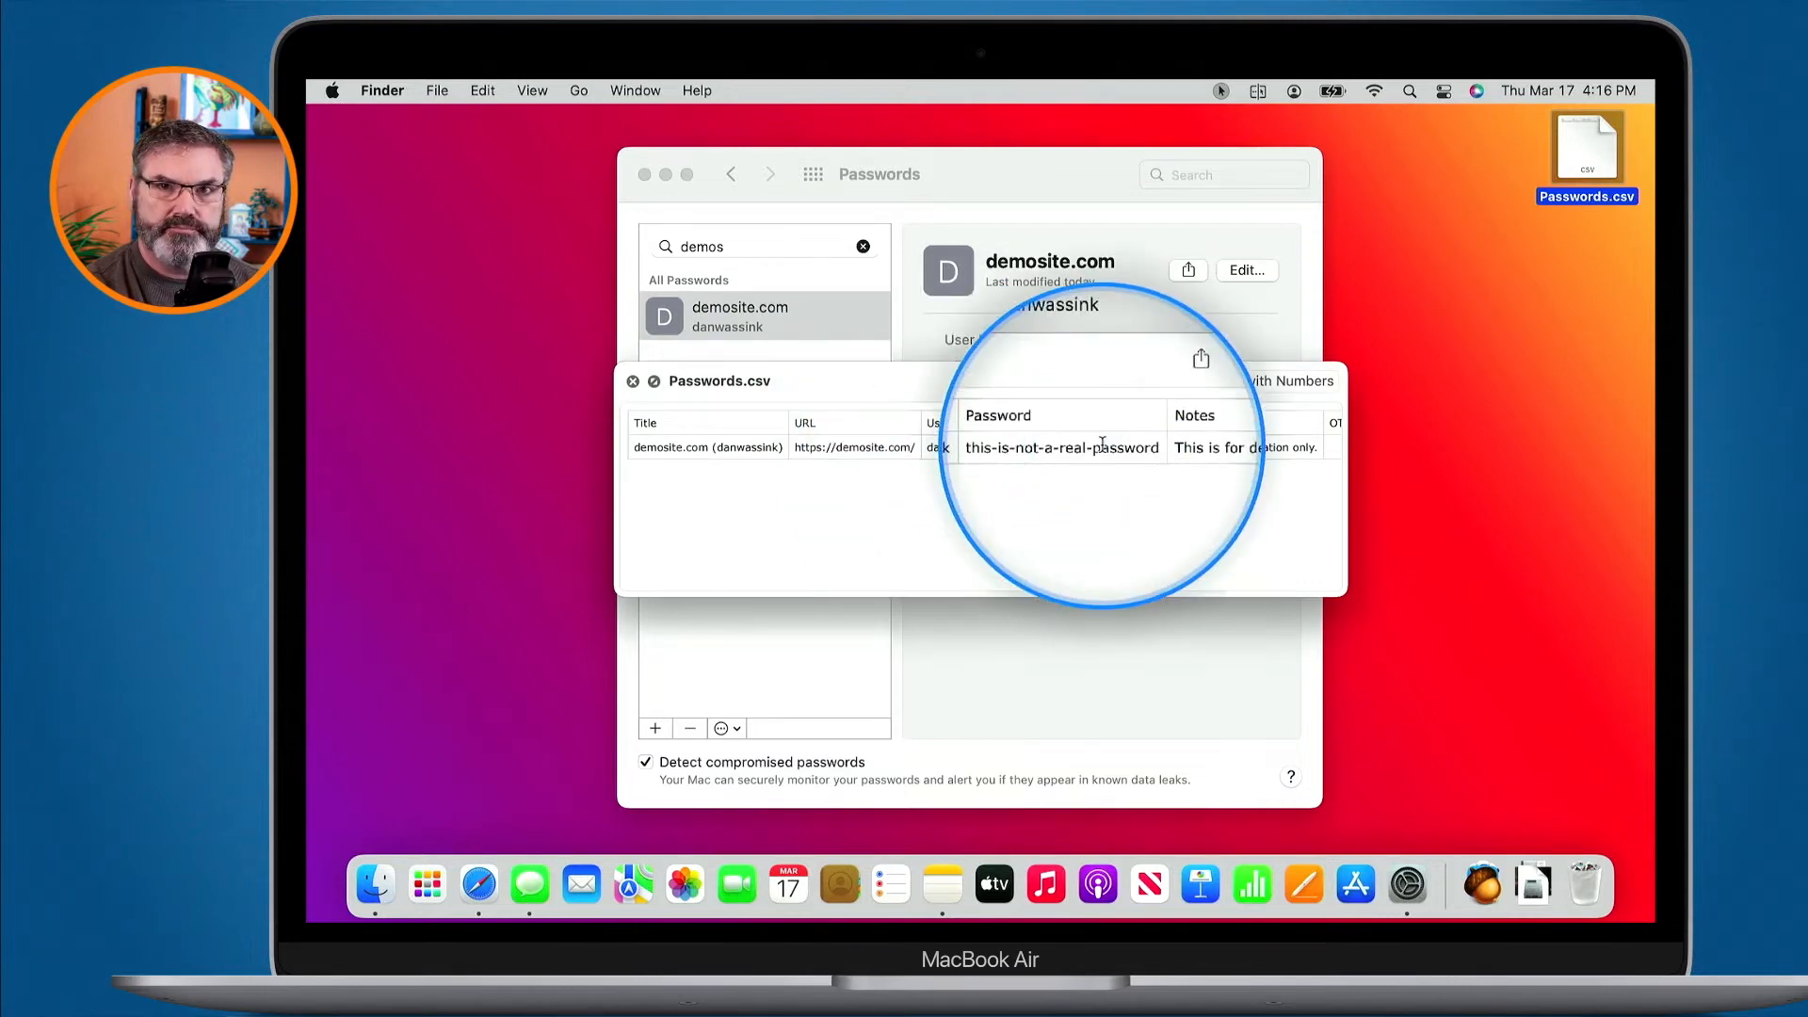
pyautogui.click(632, 381)
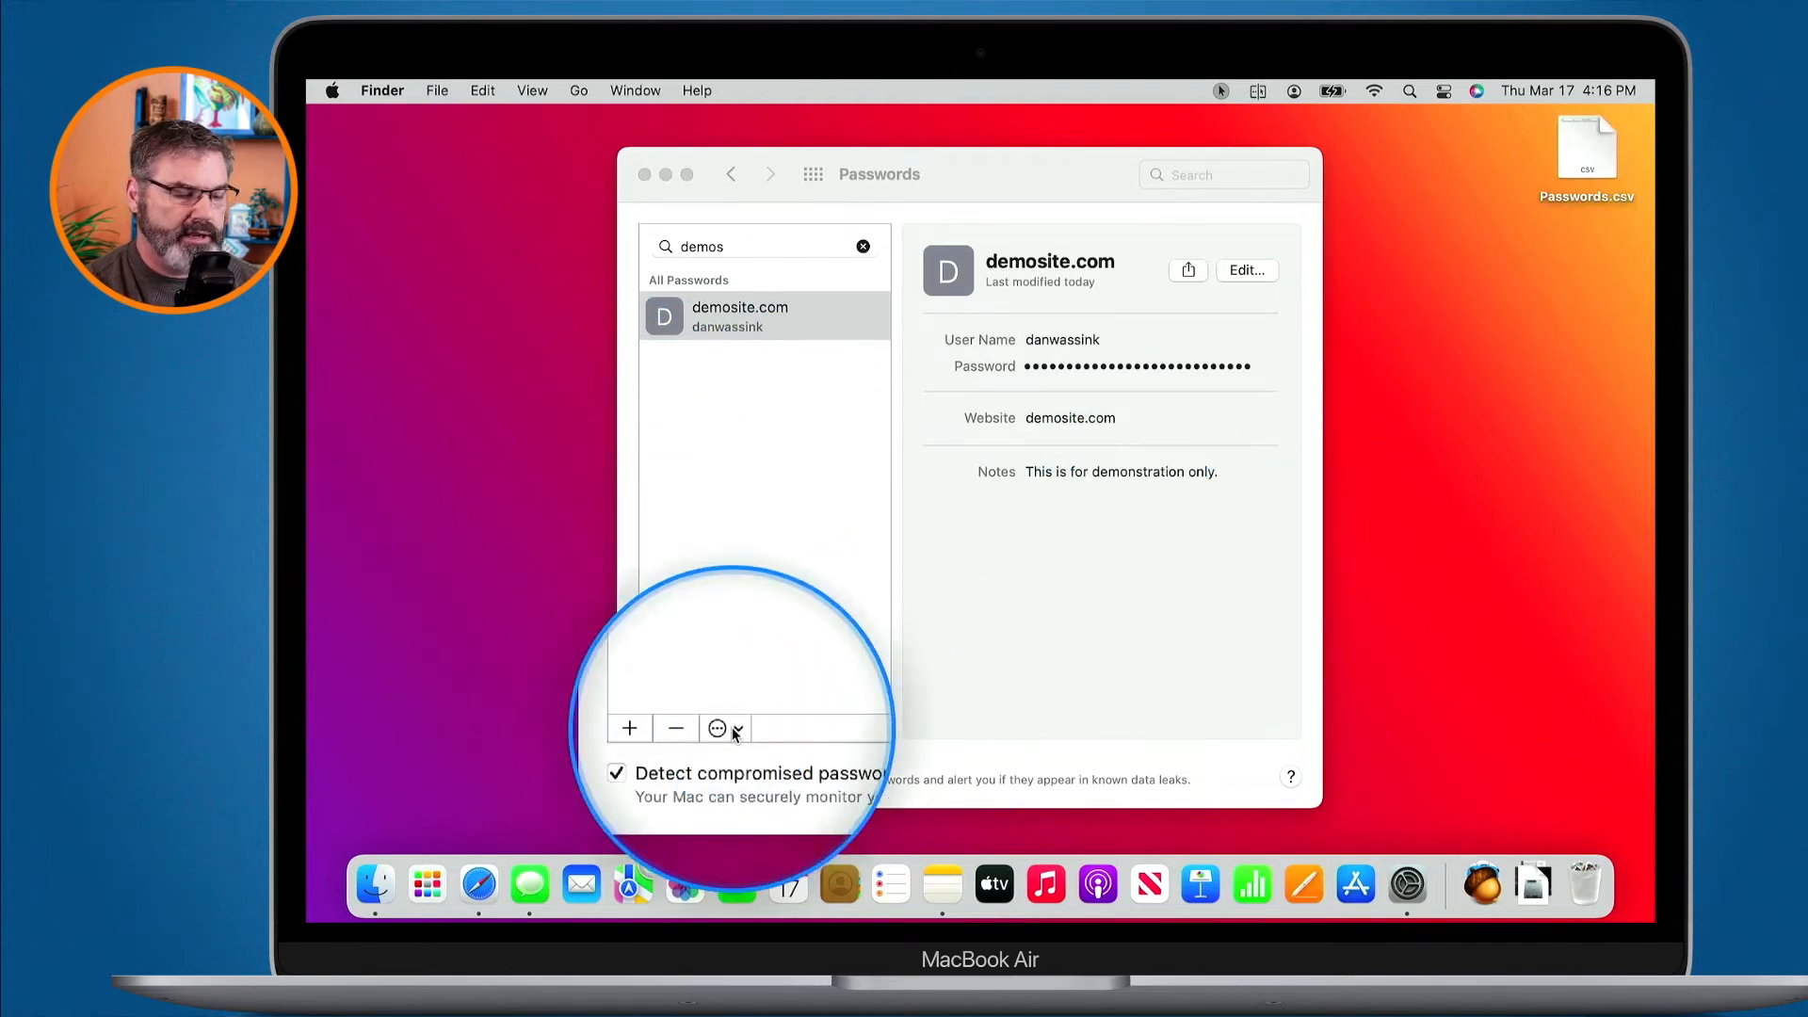
# Step: Import Passwords.csv back into saved passwords, authorizing with the account password
pyautogui.click(721, 728)
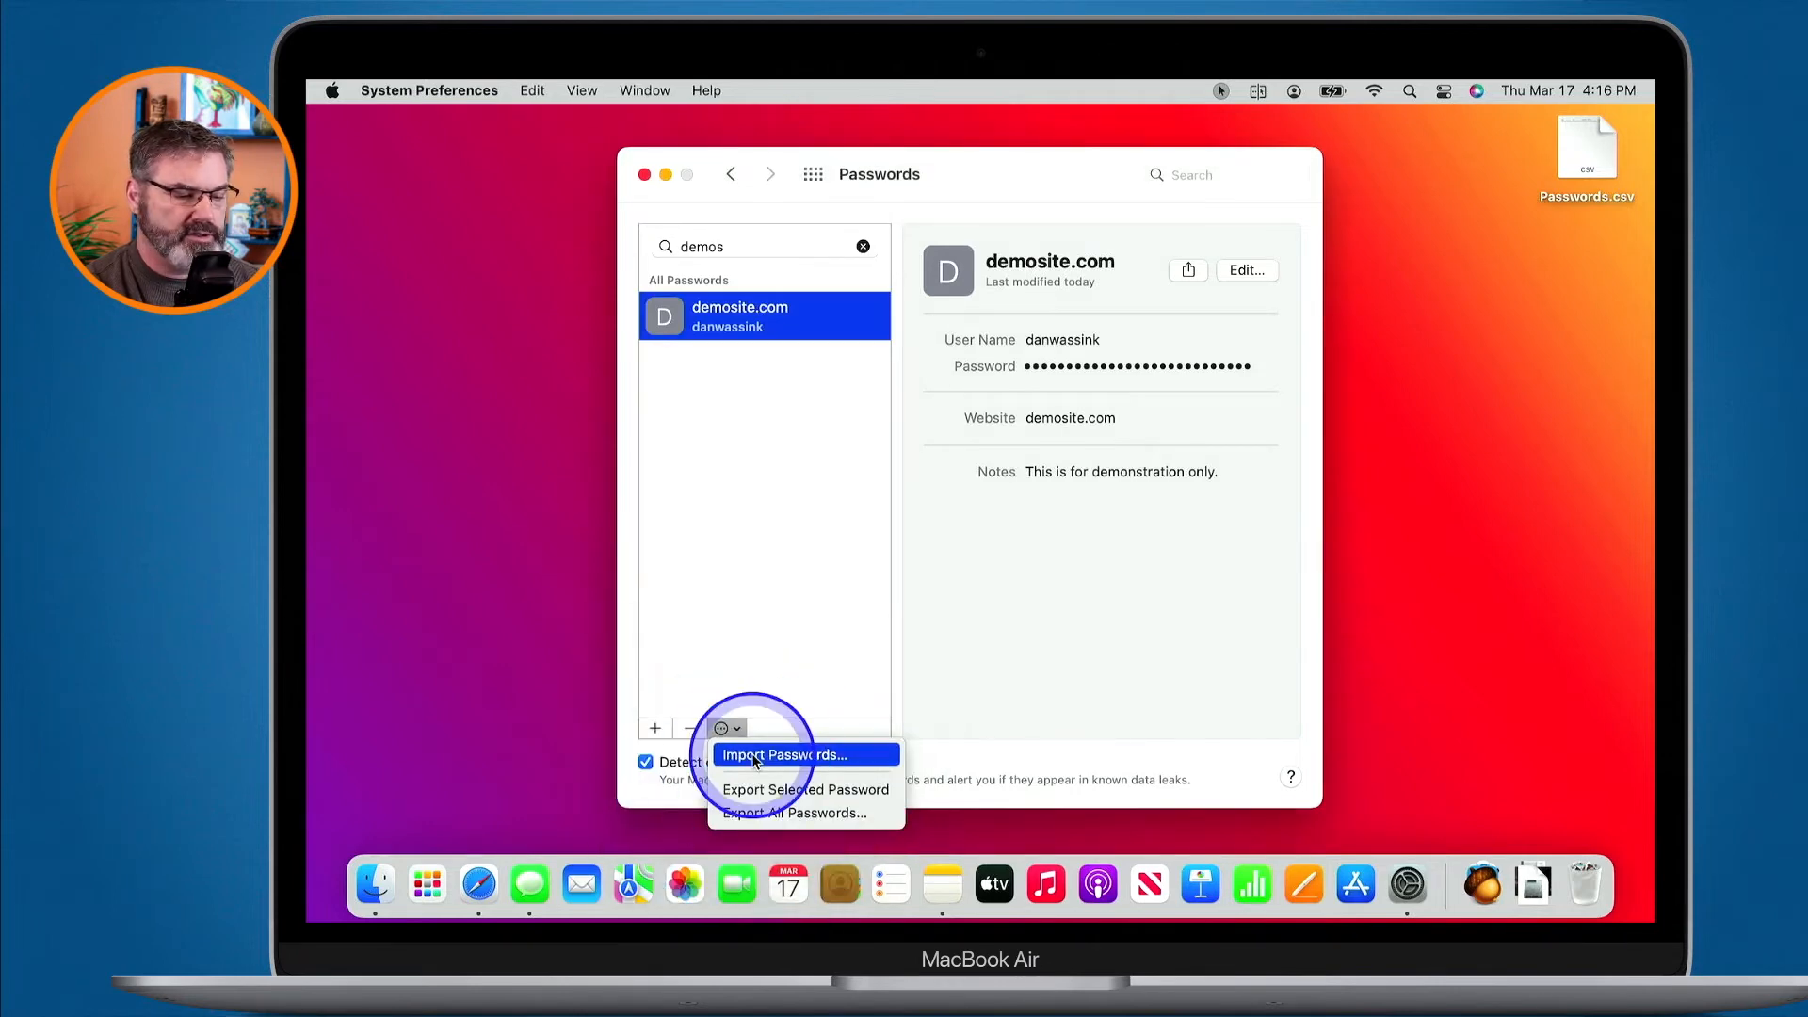
pyautogui.click(790, 754)
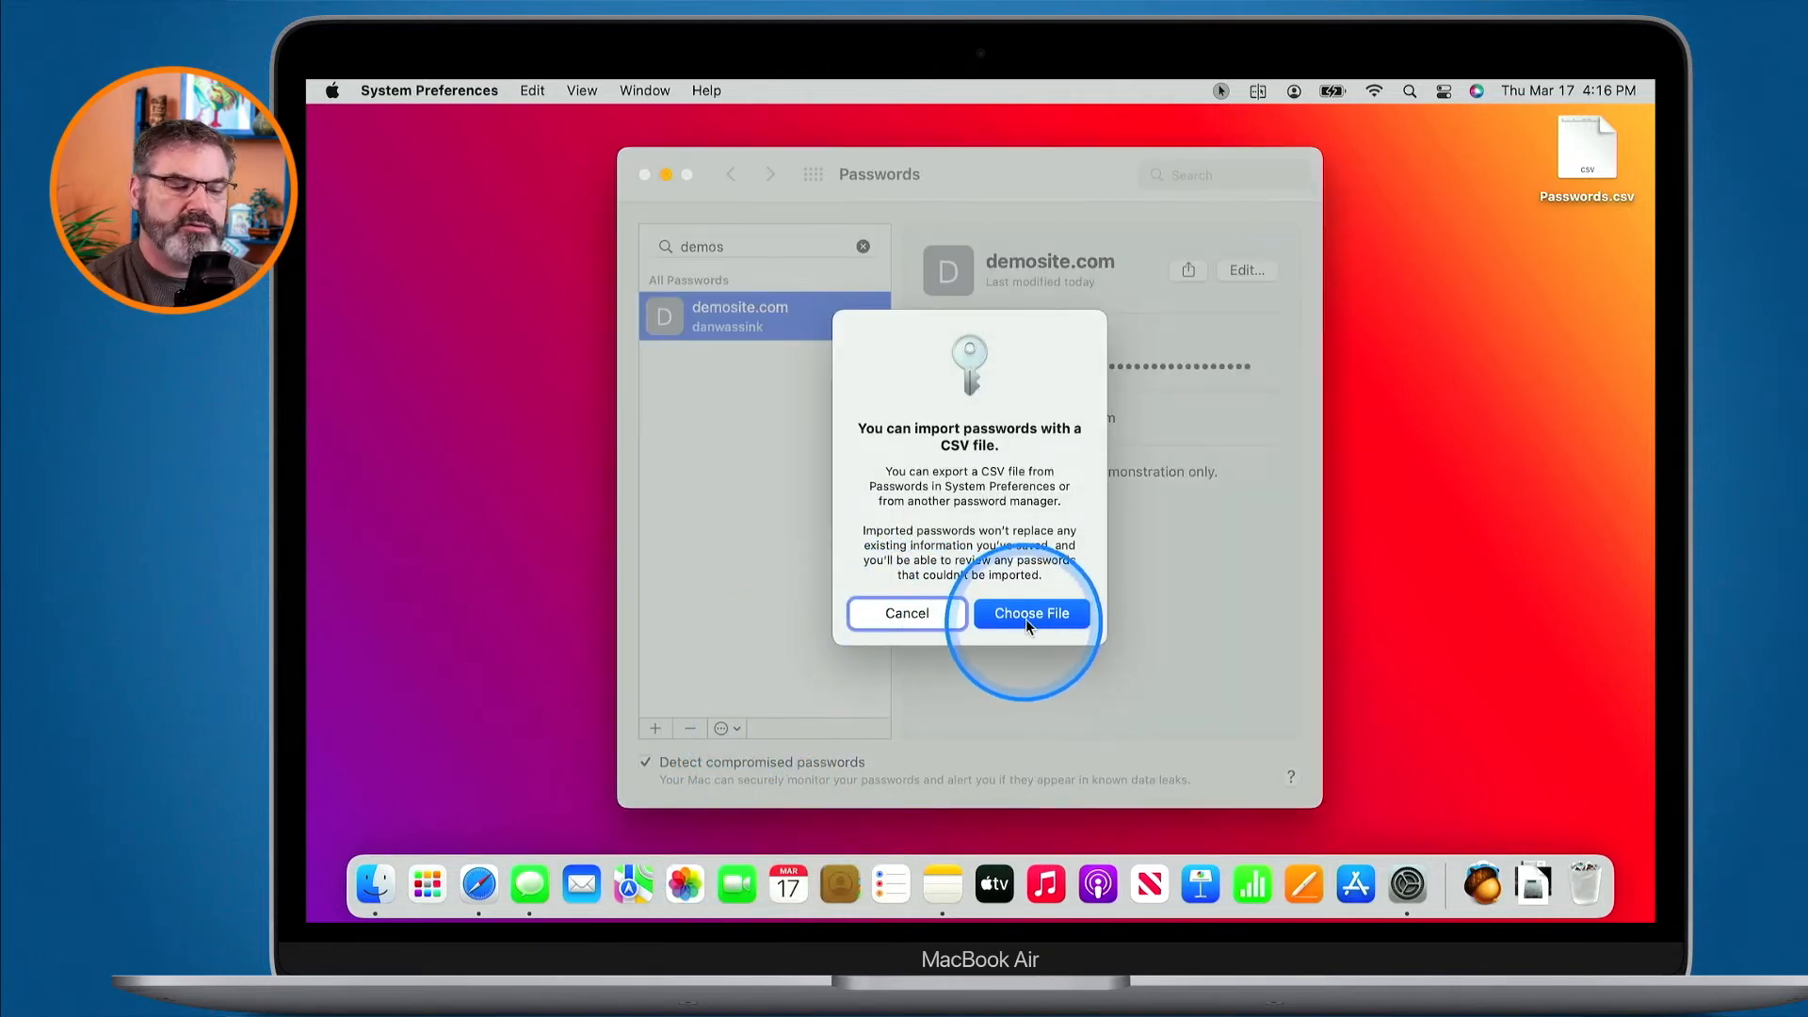
pyautogui.click(906, 613)
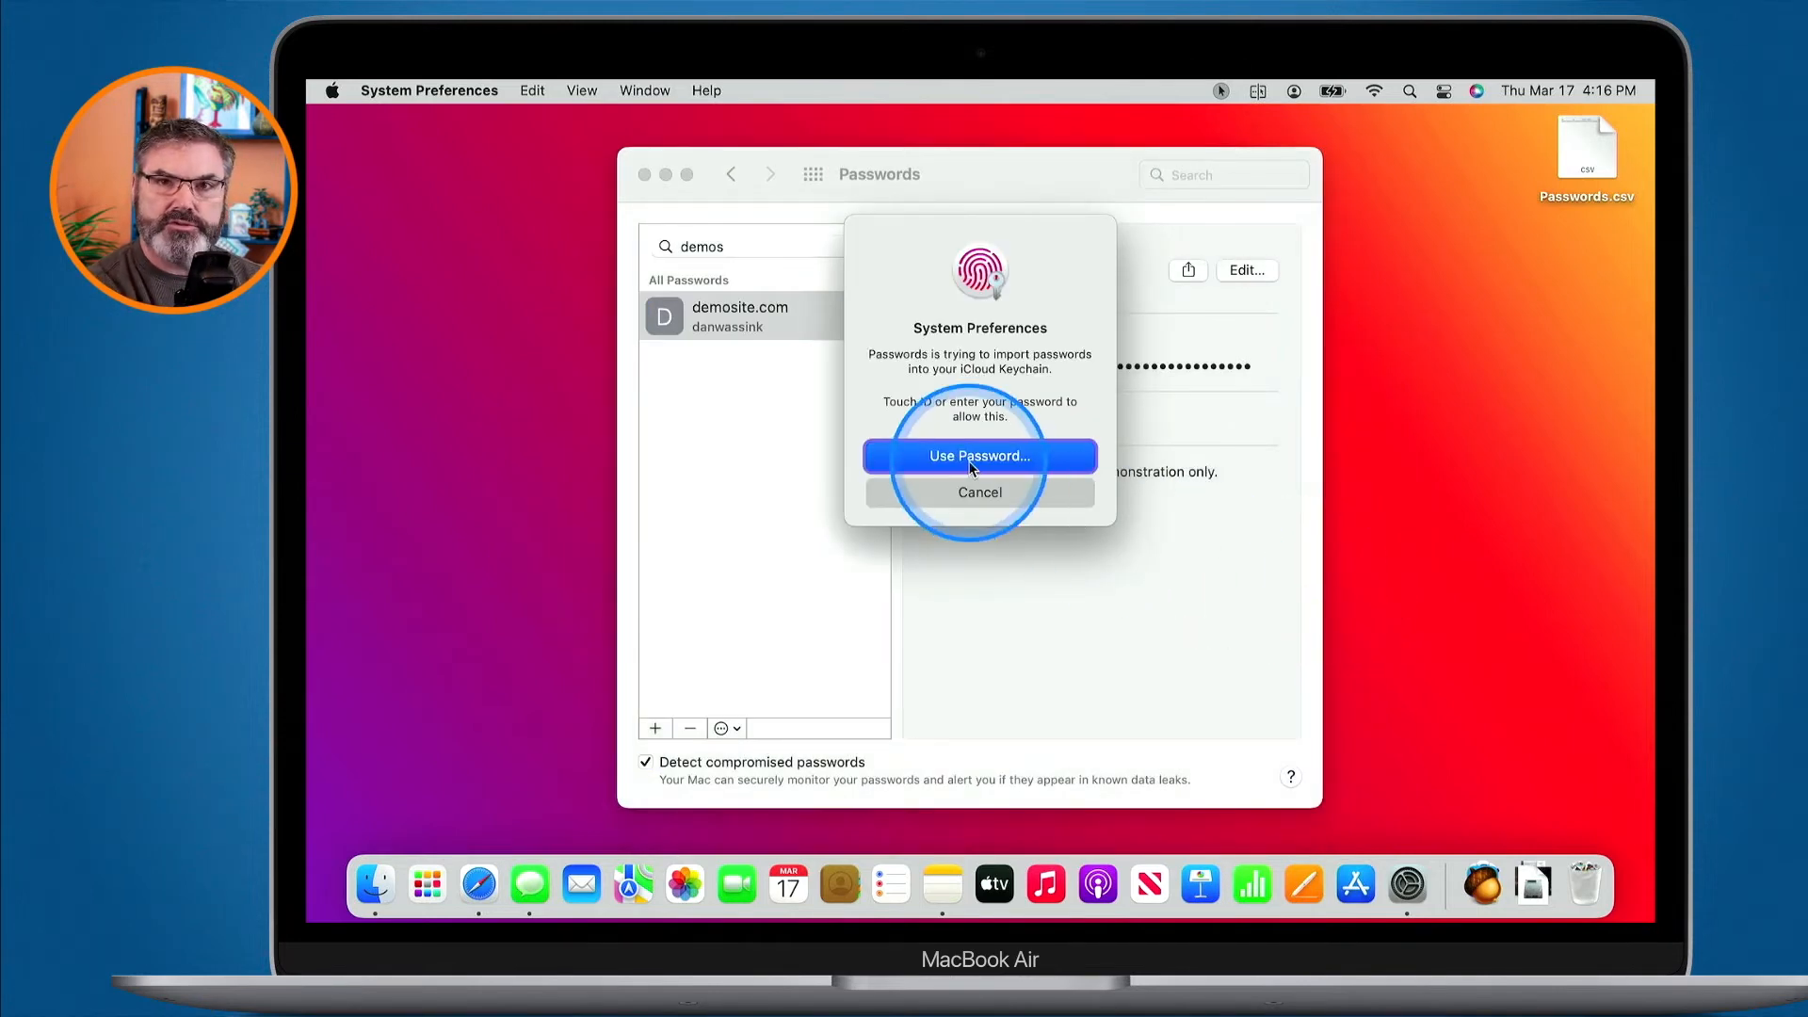
pyautogui.click(979, 455)
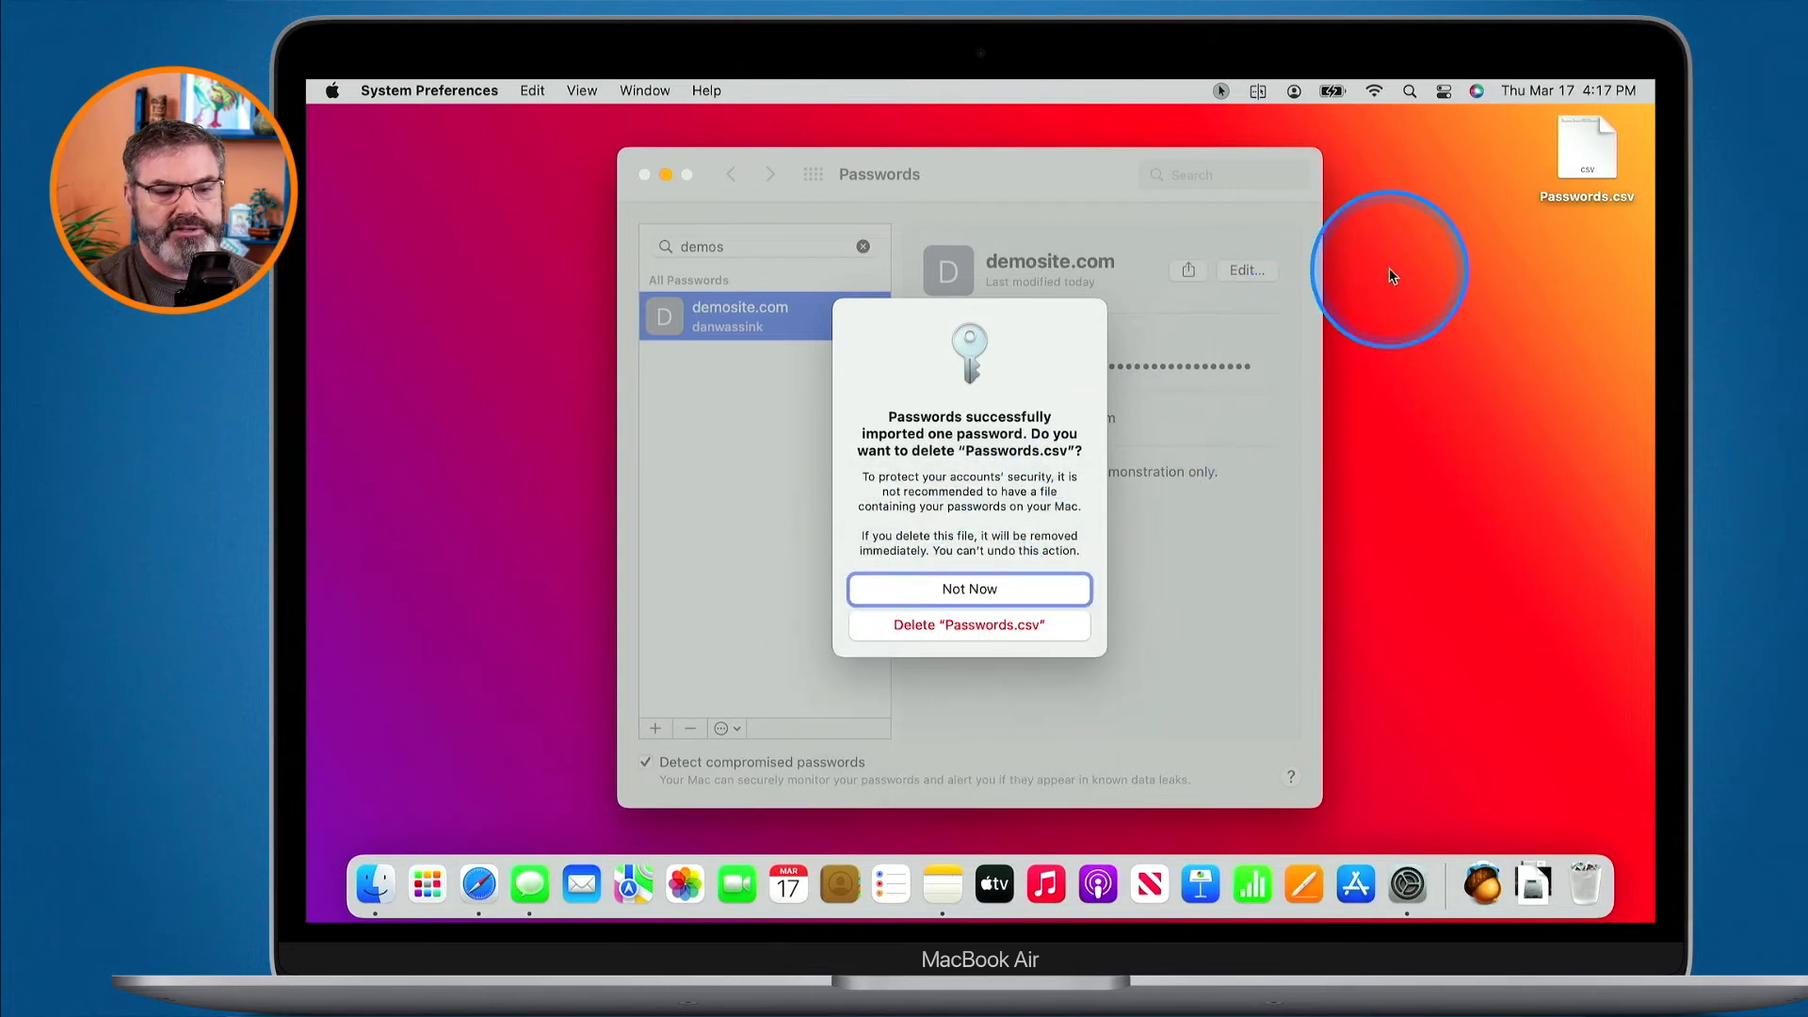
pyautogui.moveTo(1583, 164)
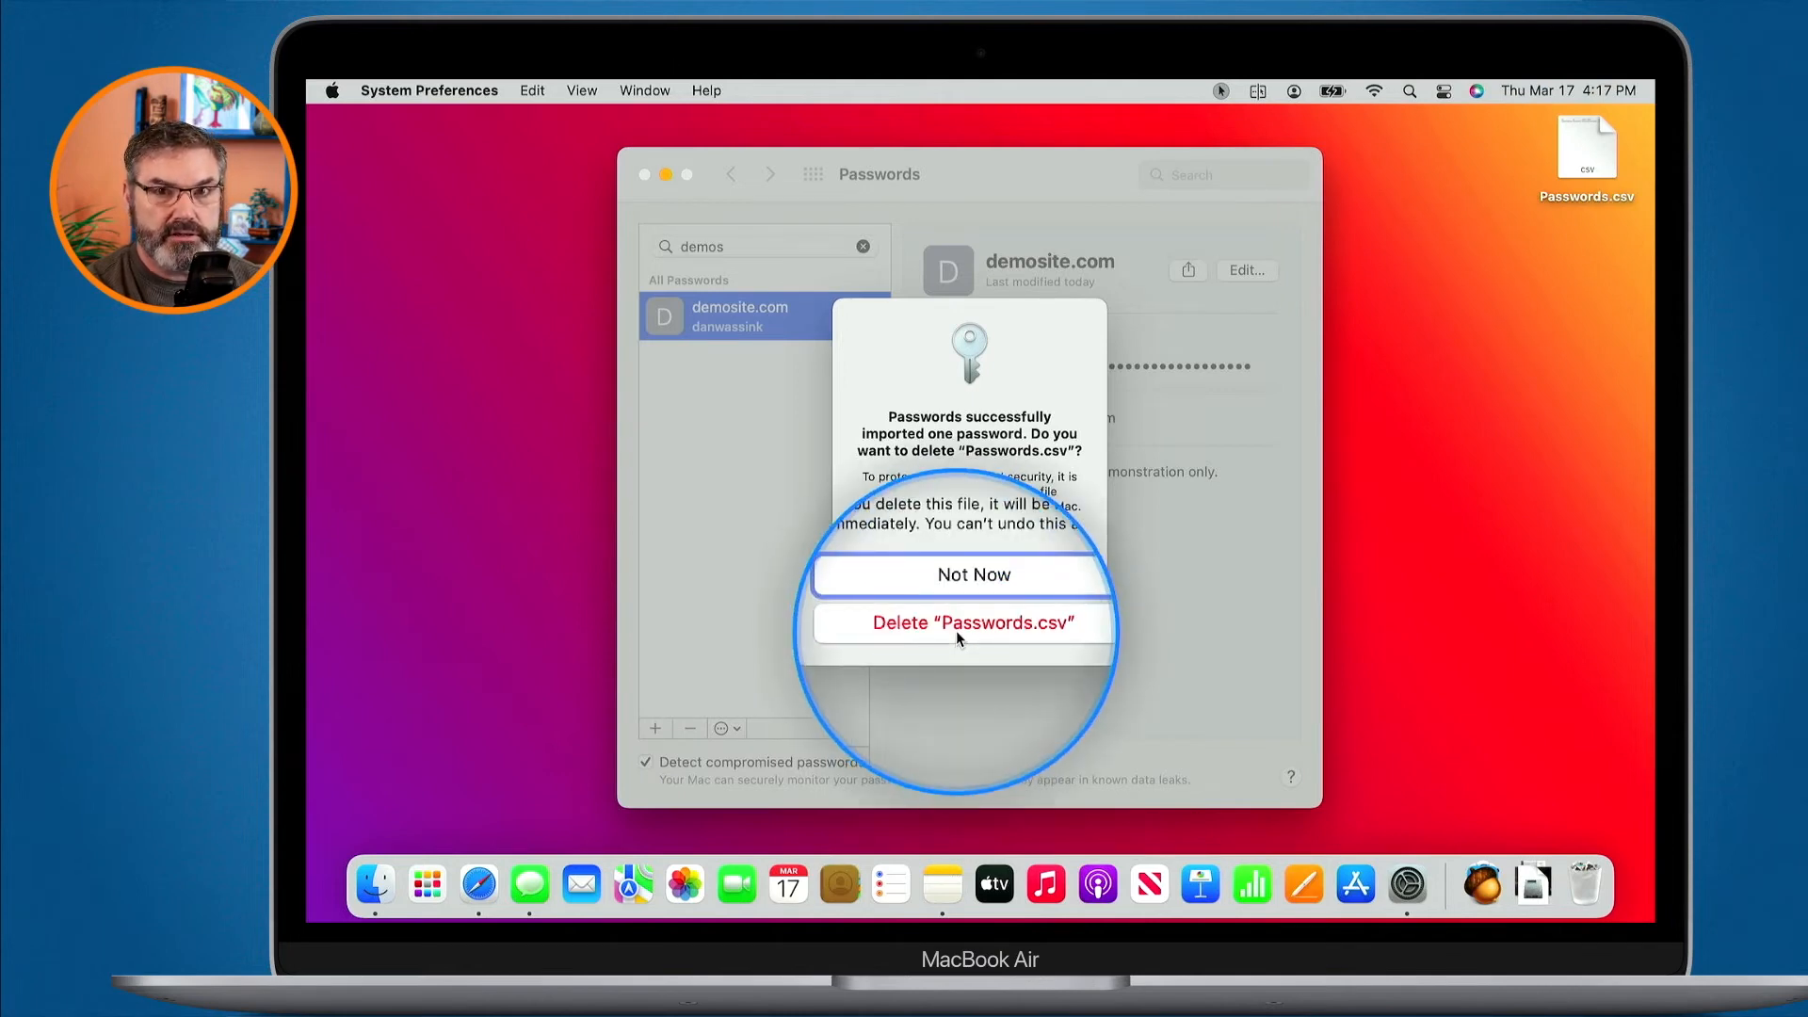
pyautogui.moveTo(1589, 890)
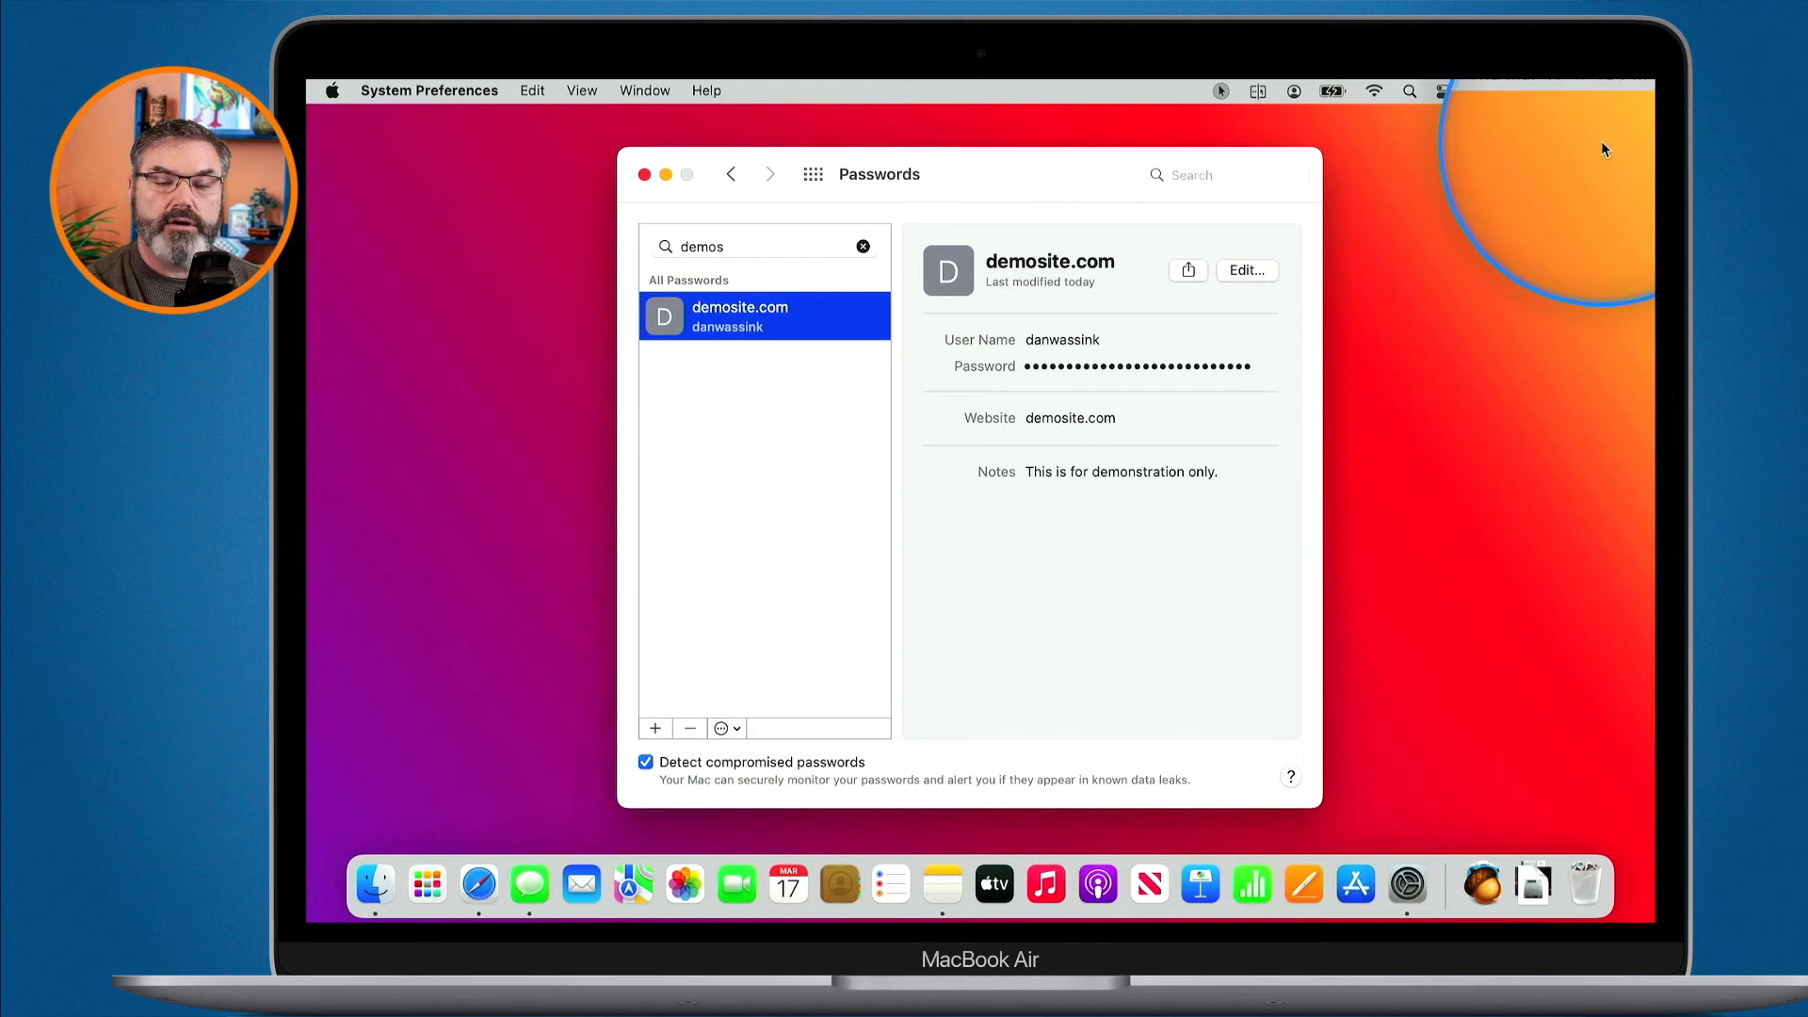
pyautogui.moveTo(1582, 886)
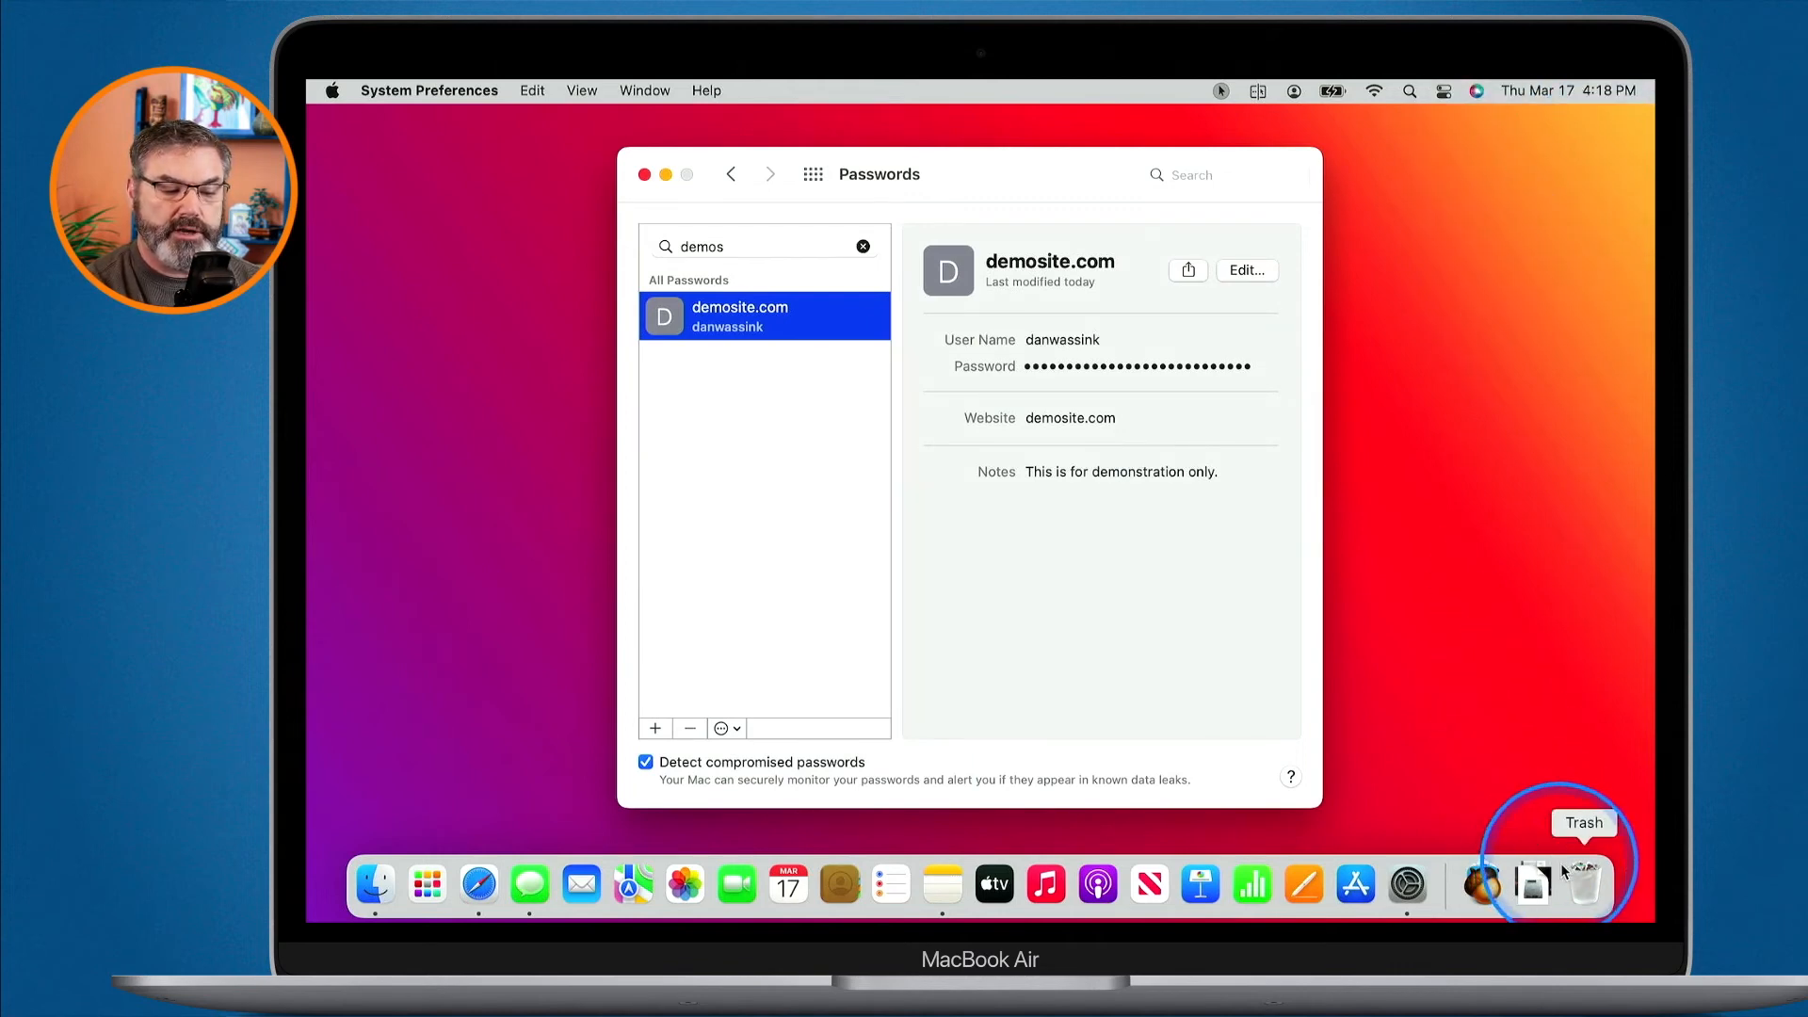